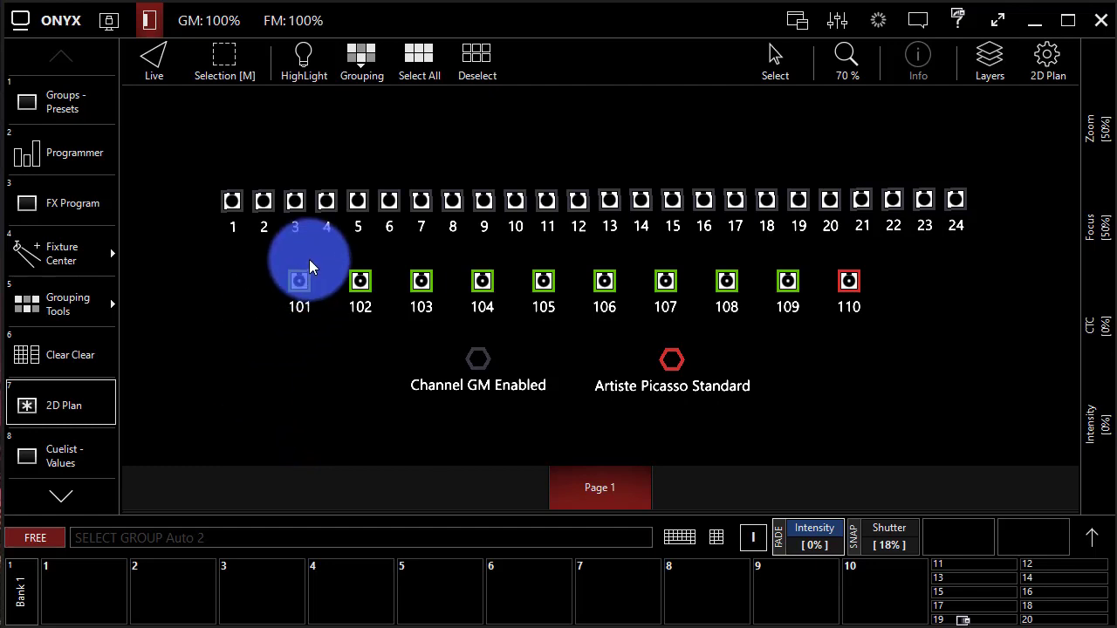
pyautogui.moveTo(468, 218)
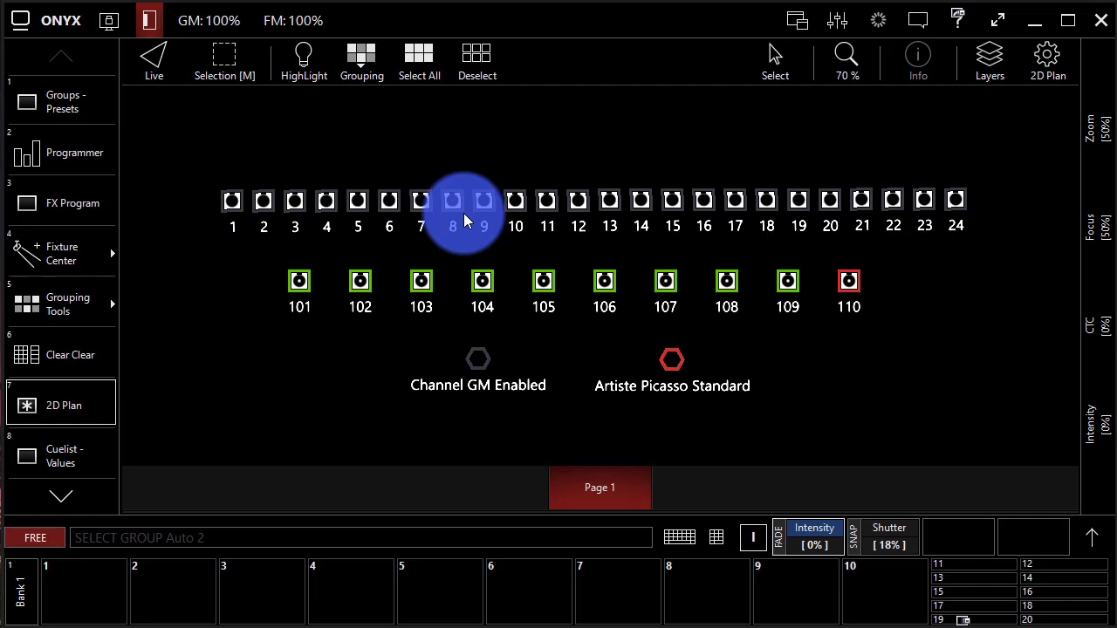
pyautogui.moveTo(427, 206)
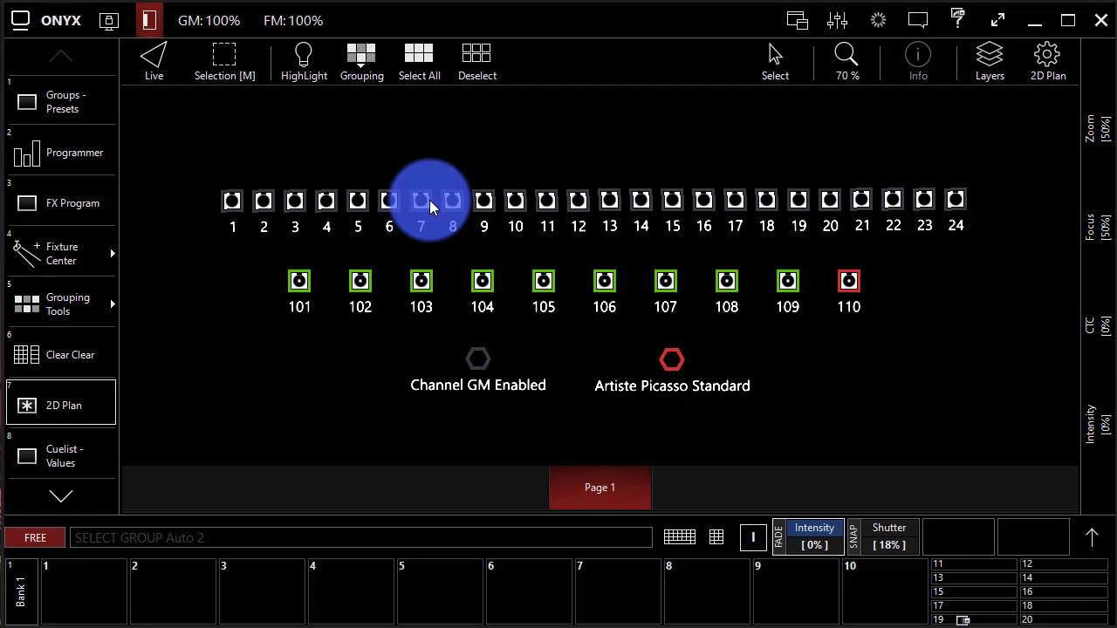
pyautogui.moveTo(418, 184)
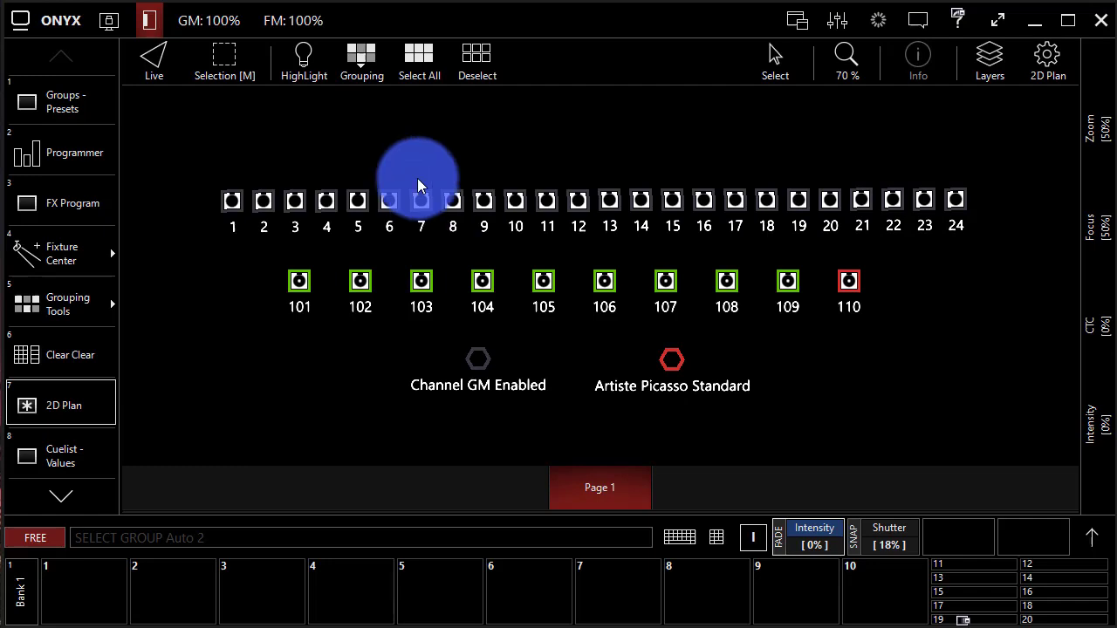
# Show the empty Groups – Presets window from the left sidebar.
pyautogui.click(61, 101)
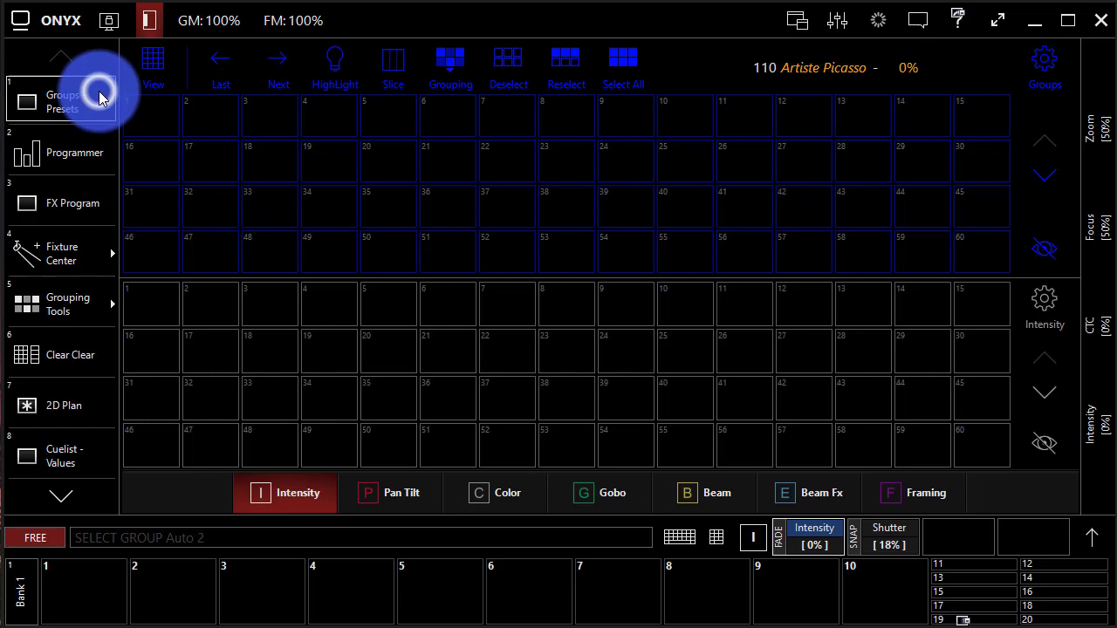
pyautogui.moveTo(234, 122)
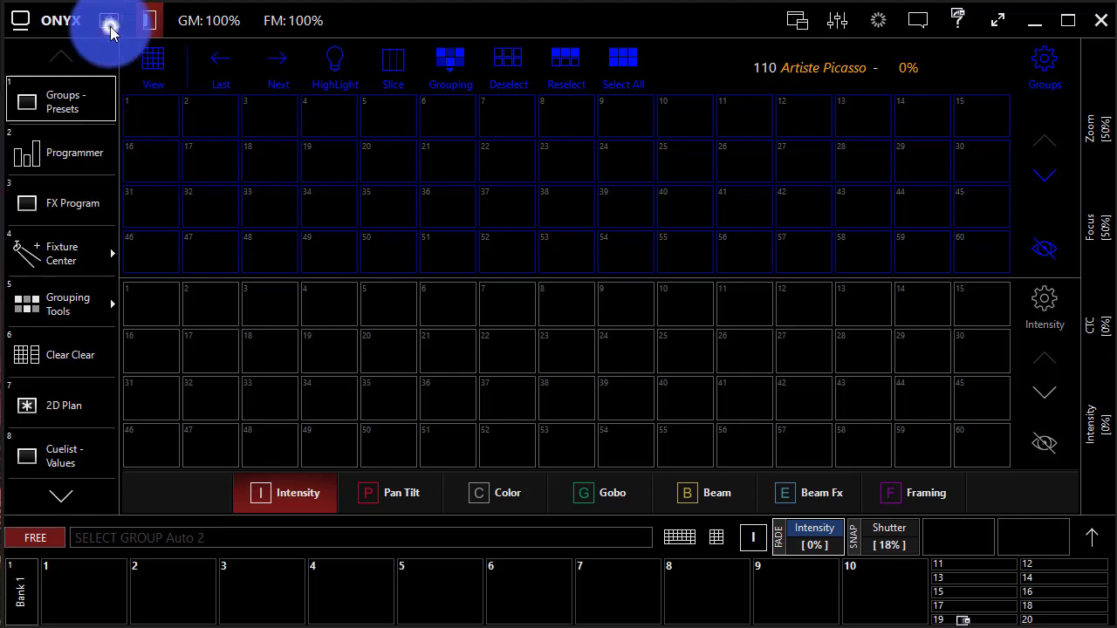
pyautogui.moveTo(323, 131)
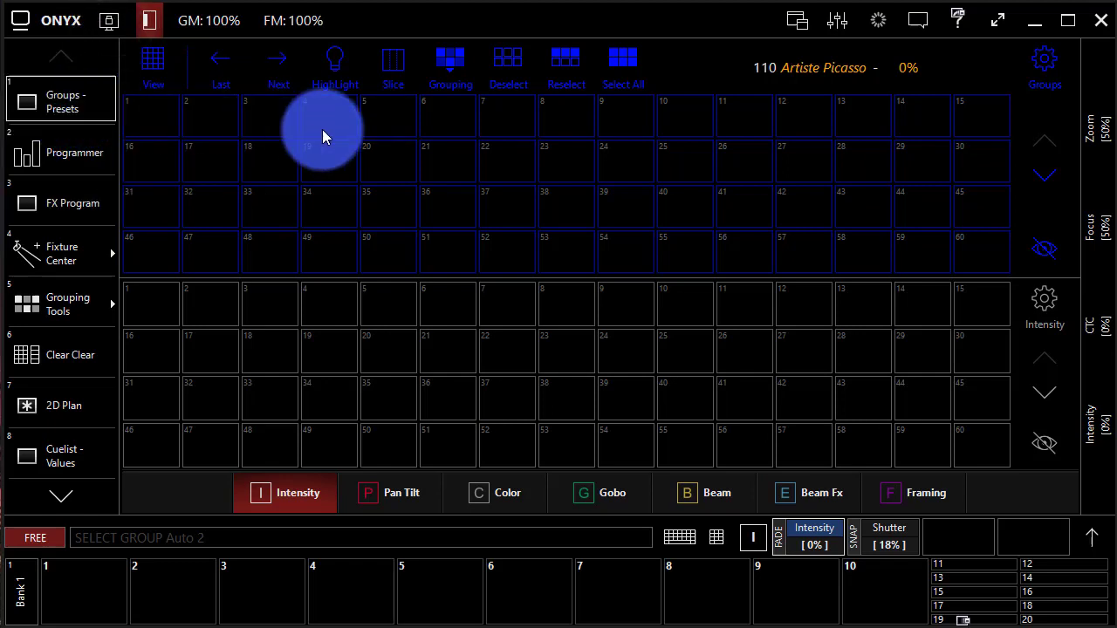
pyautogui.moveTo(157, 137)
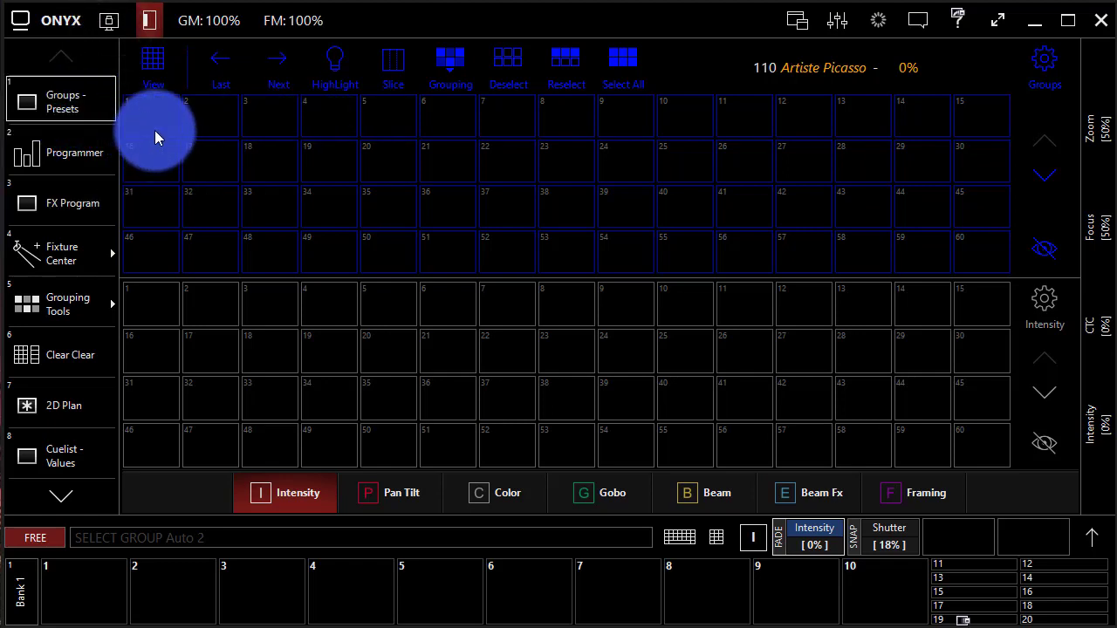
pyautogui.moveTo(767, 262)
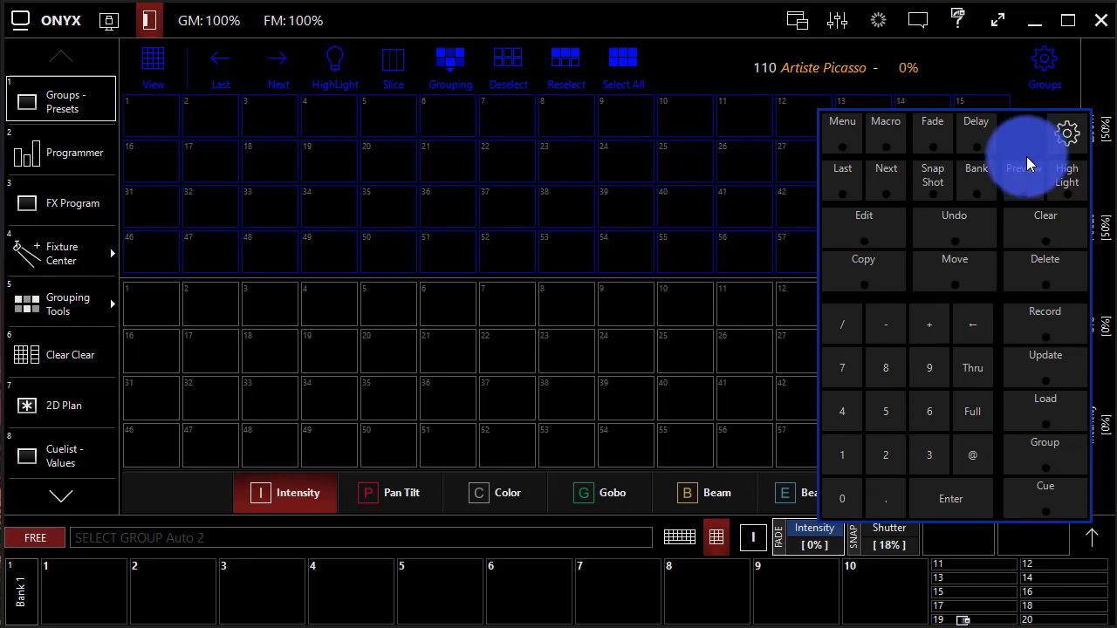
pyautogui.moveTo(276, 306)
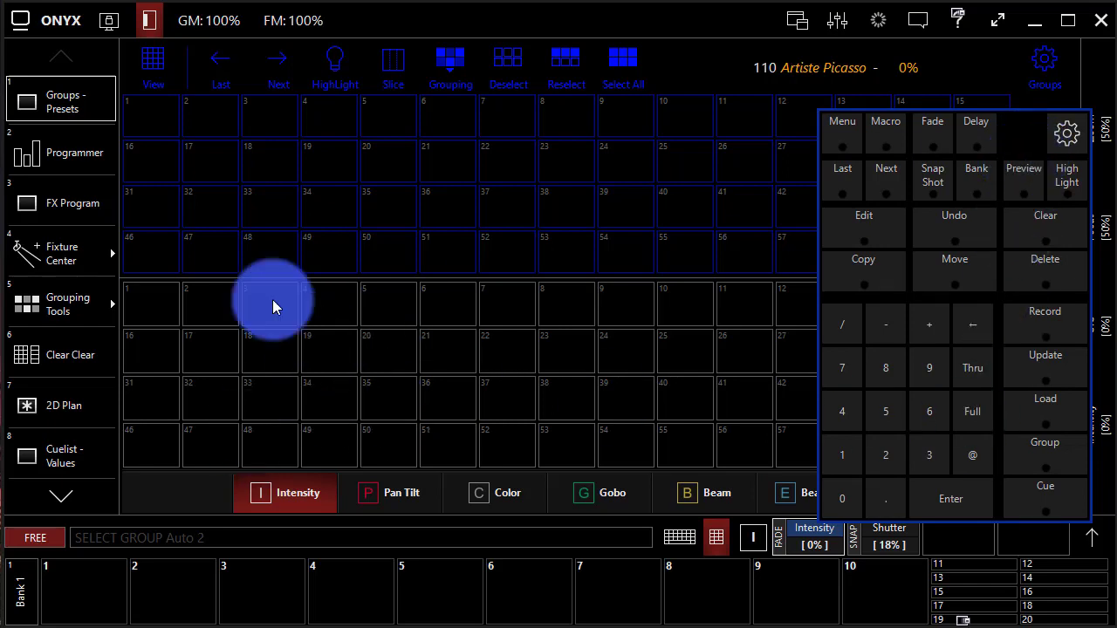
# Record the selected Artiste Picasso fixture into group slot 1 and rename it 'Artiste Picasso'.
pyautogui.click(61, 405)
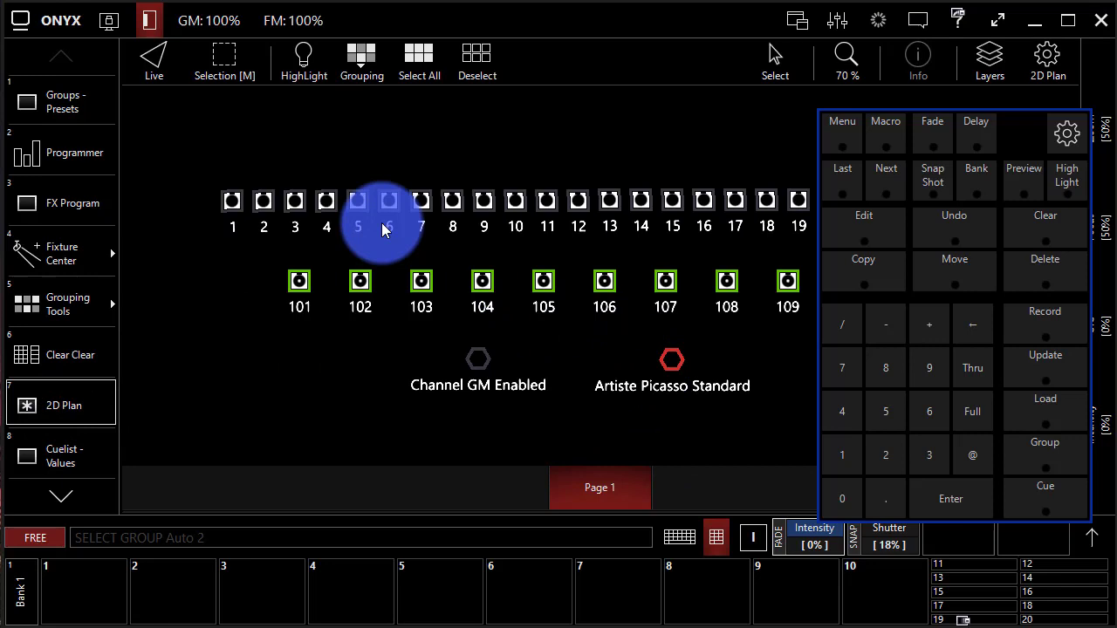
pyautogui.click(61, 100)
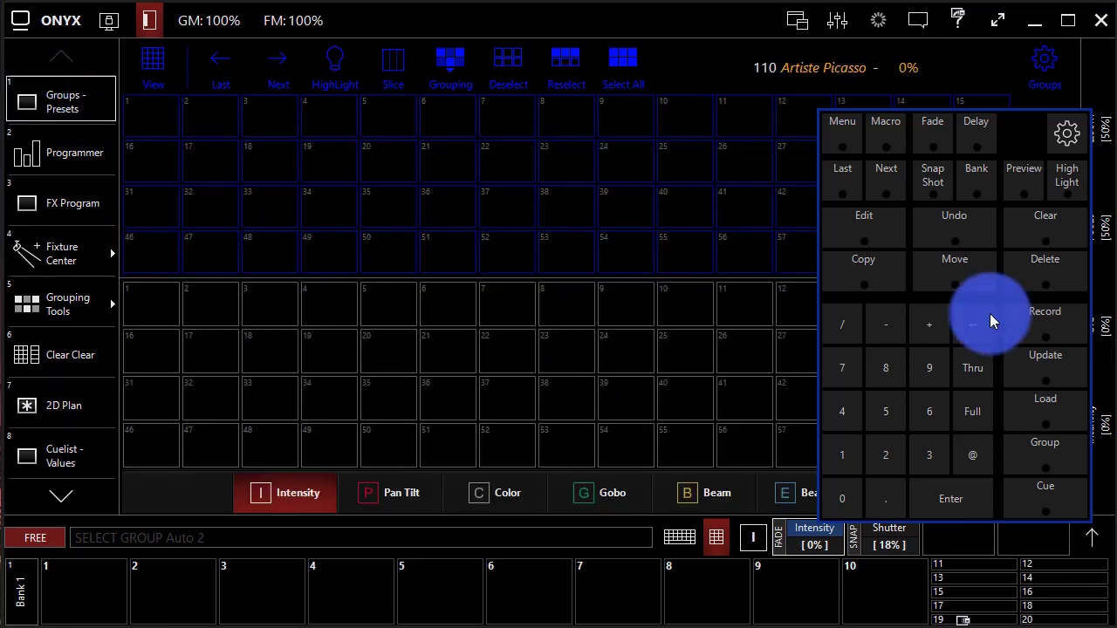
pyautogui.click(1043, 311)
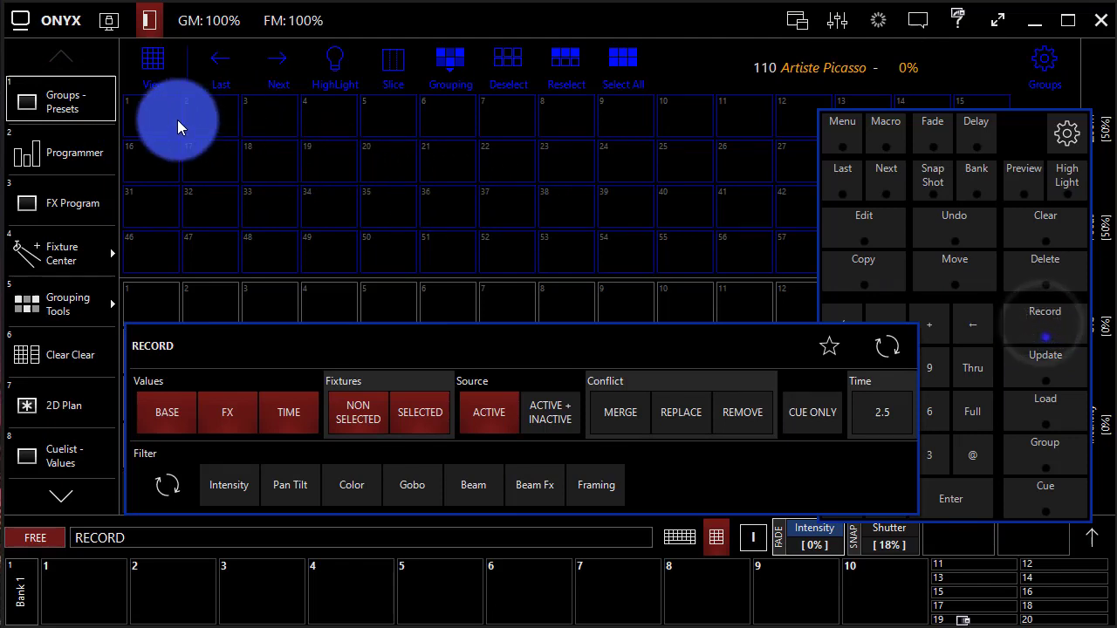
pyautogui.click(153, 115)
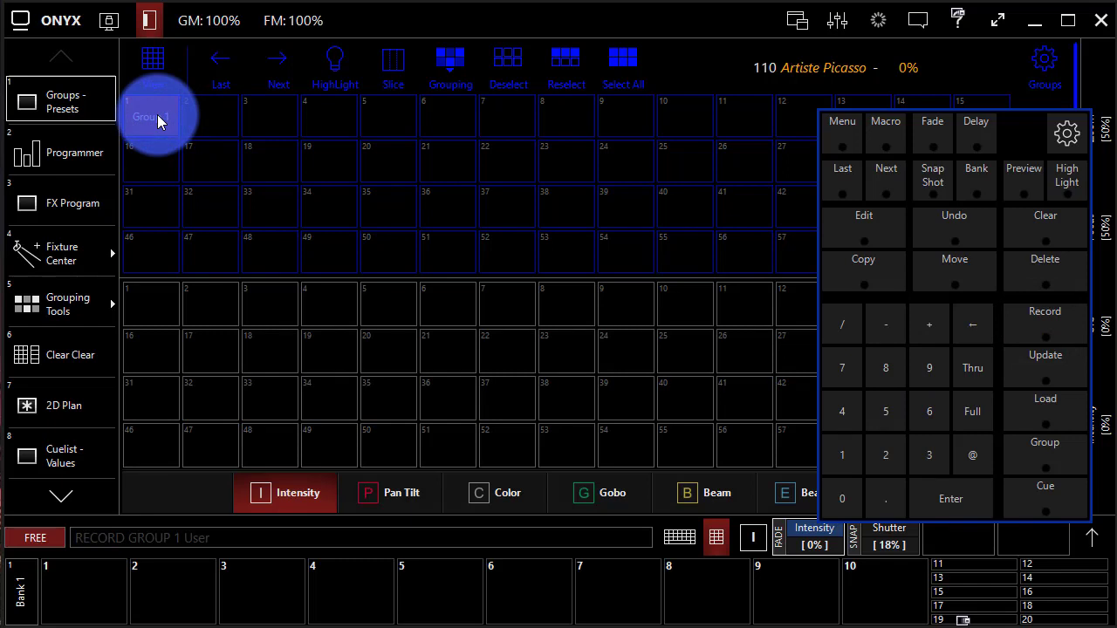
pyautogui.click(1043, 454)
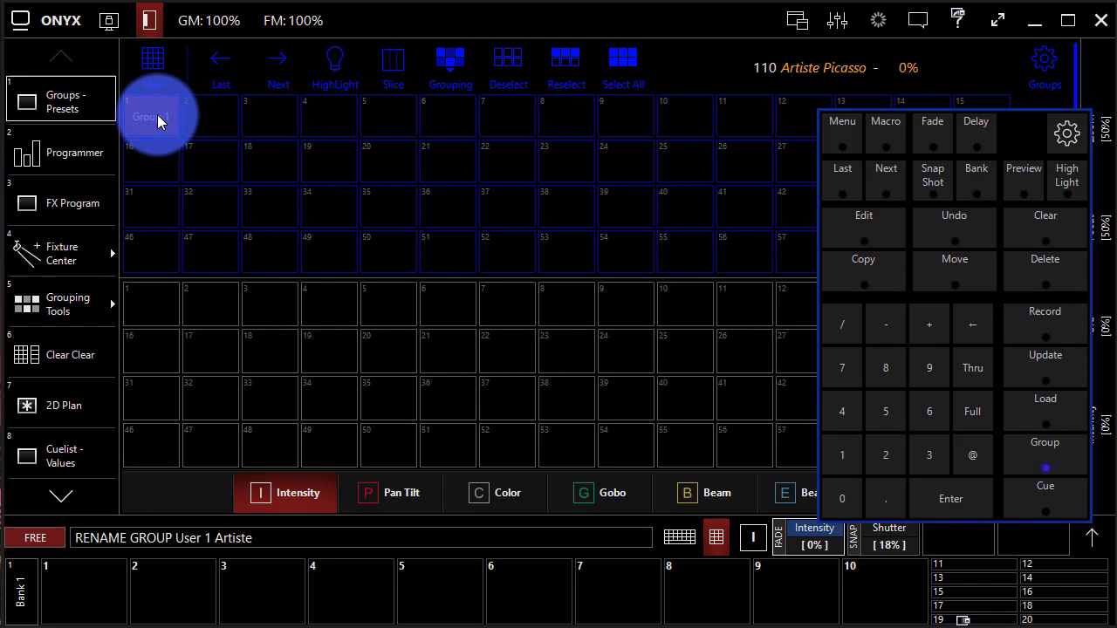
pyautogui.write('Picasso')
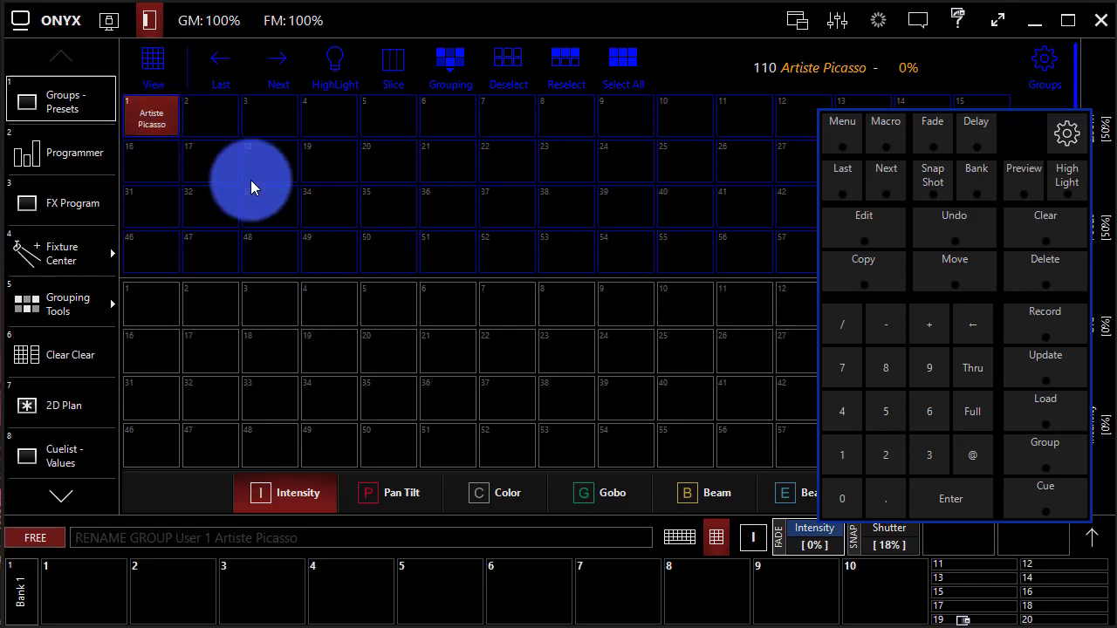
pyautogui.moveTo(153, 113)
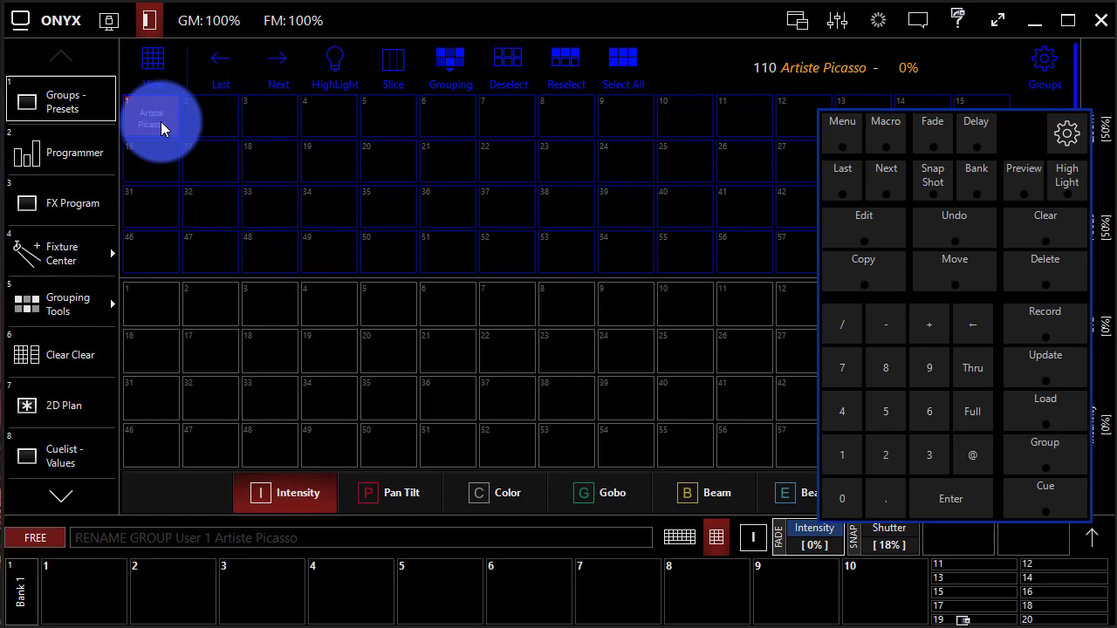
# Deselect group 1 and select it again so Artiste Picasso is active through the group.
pyautogui.click(150, 119)
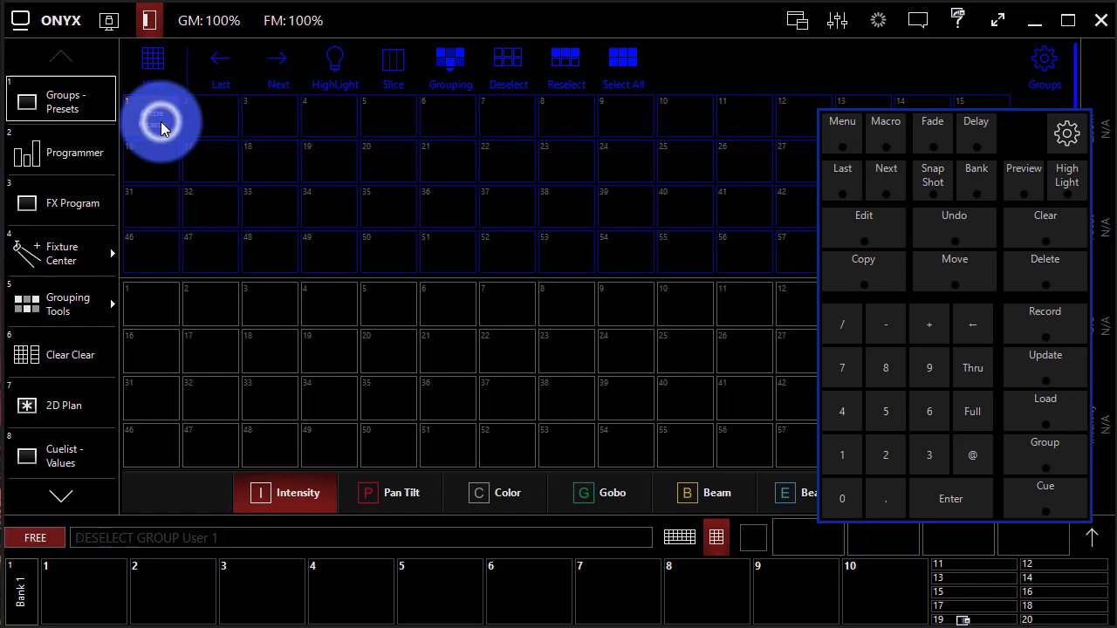
pyautogui.click(1043, 453)
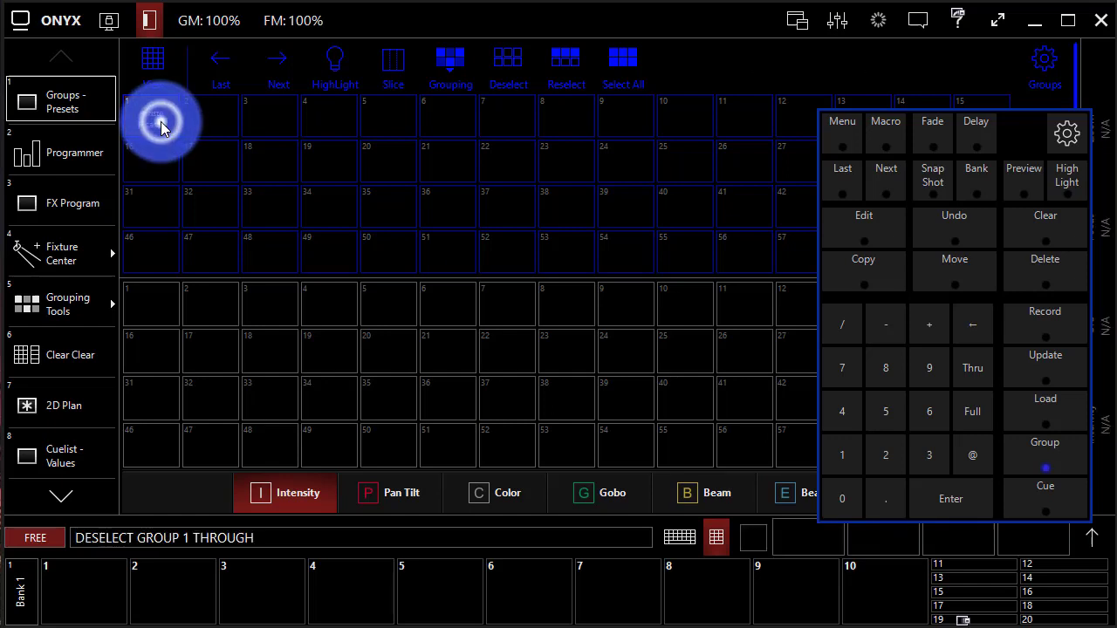
pyautogui.click(150, 119)
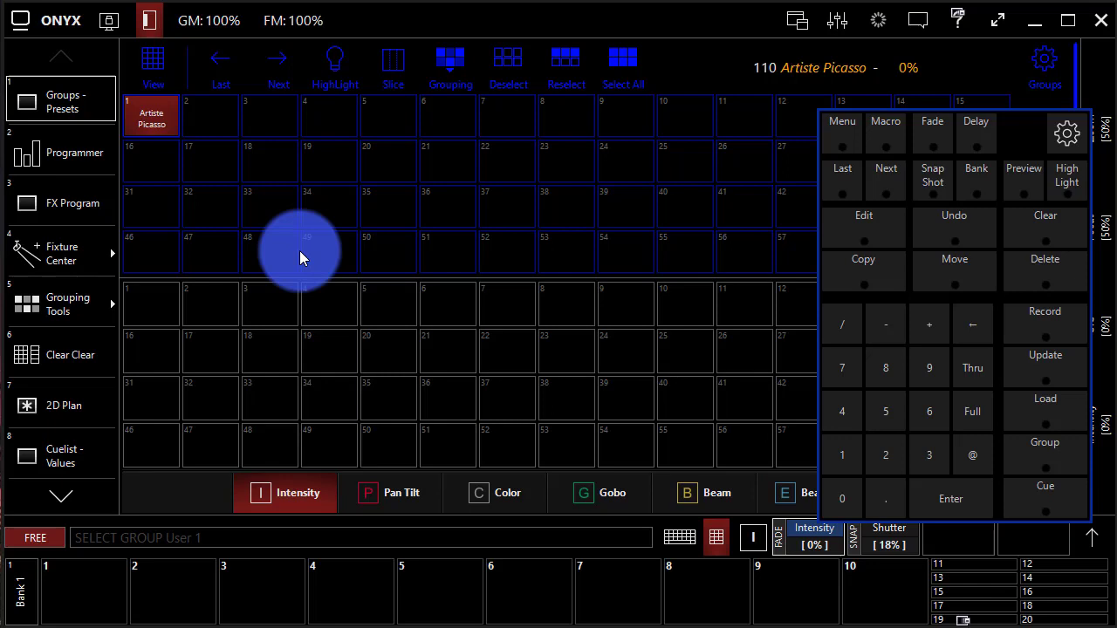
pyautogui.moveTo(1068, 230)
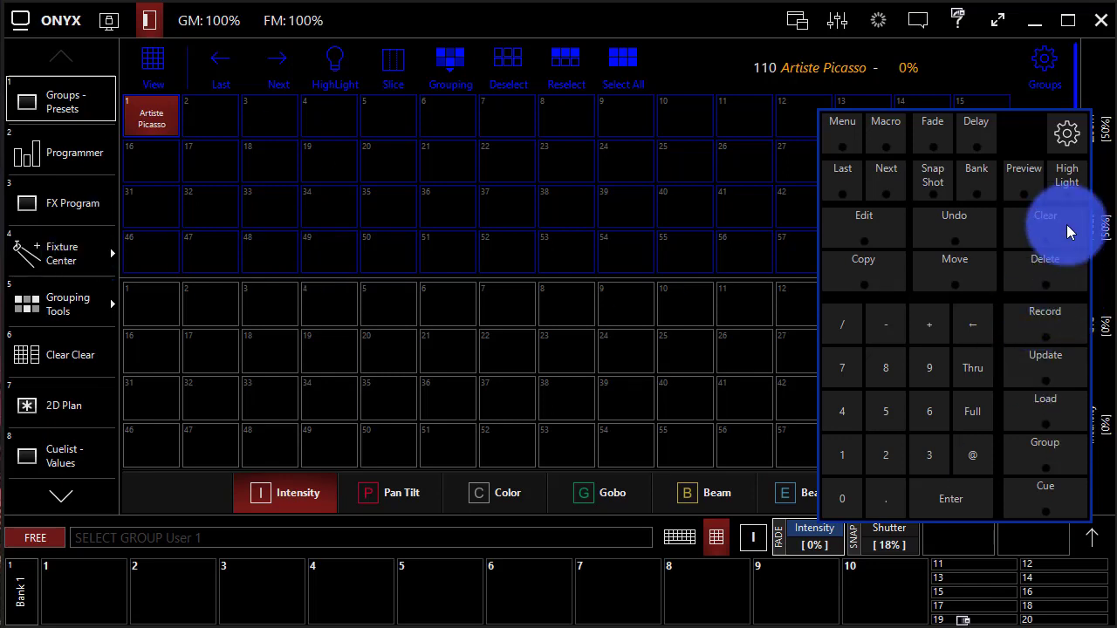
# Clear the selection, pick dimmers 1–24 in the 2D Plan and record them as group 2 'Dimmers'.
pyautogui.click(1043, 216)
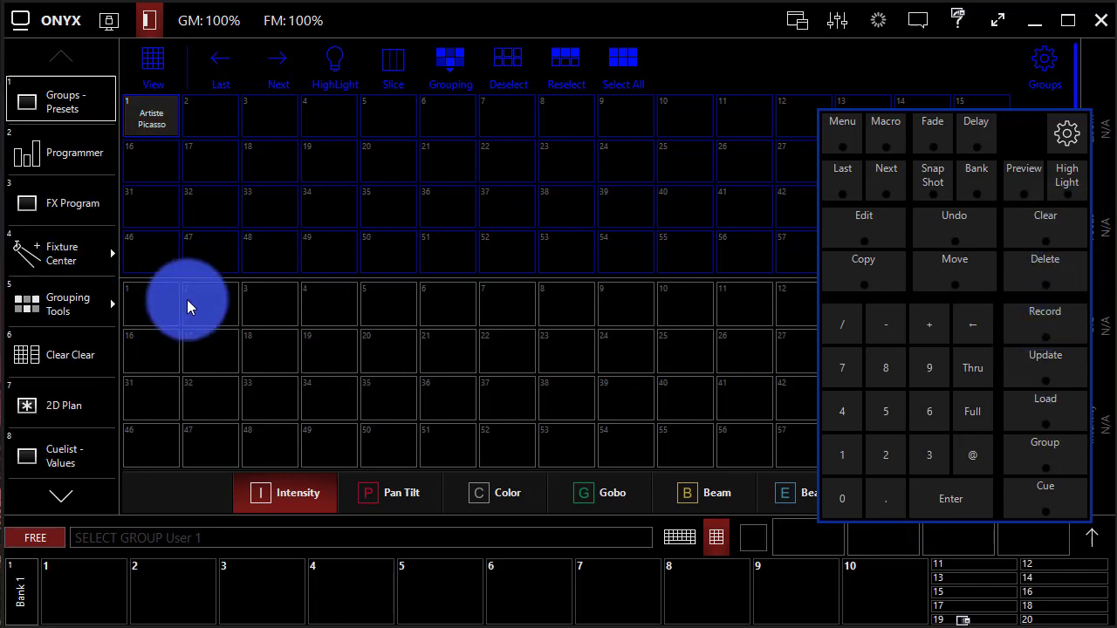
pyautogui.click(61, 405)
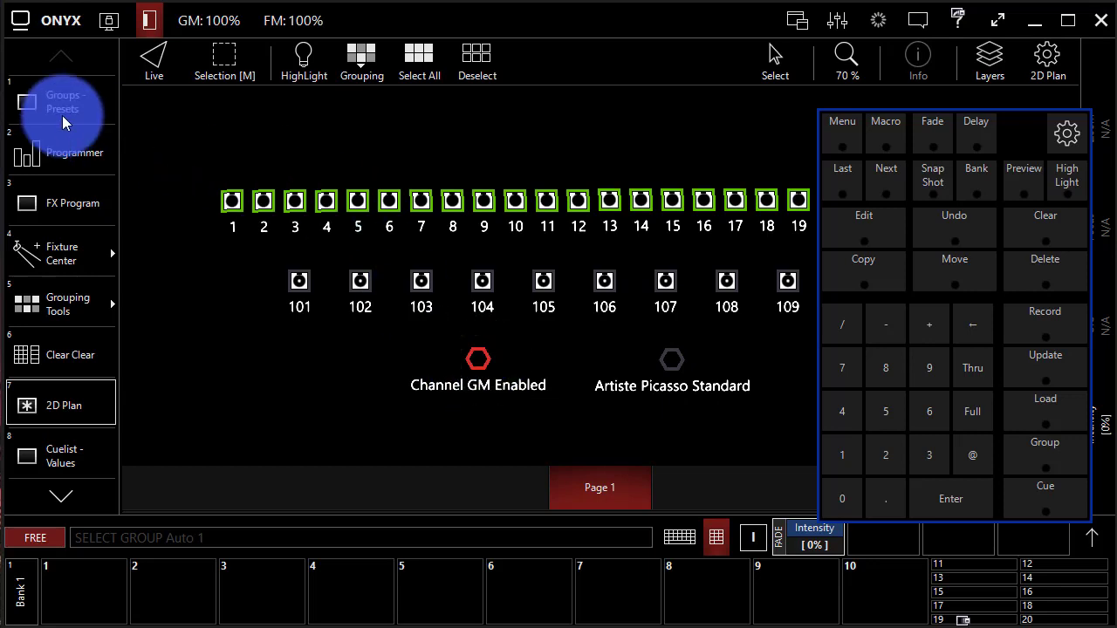
pyautogui.click(1043, 311)
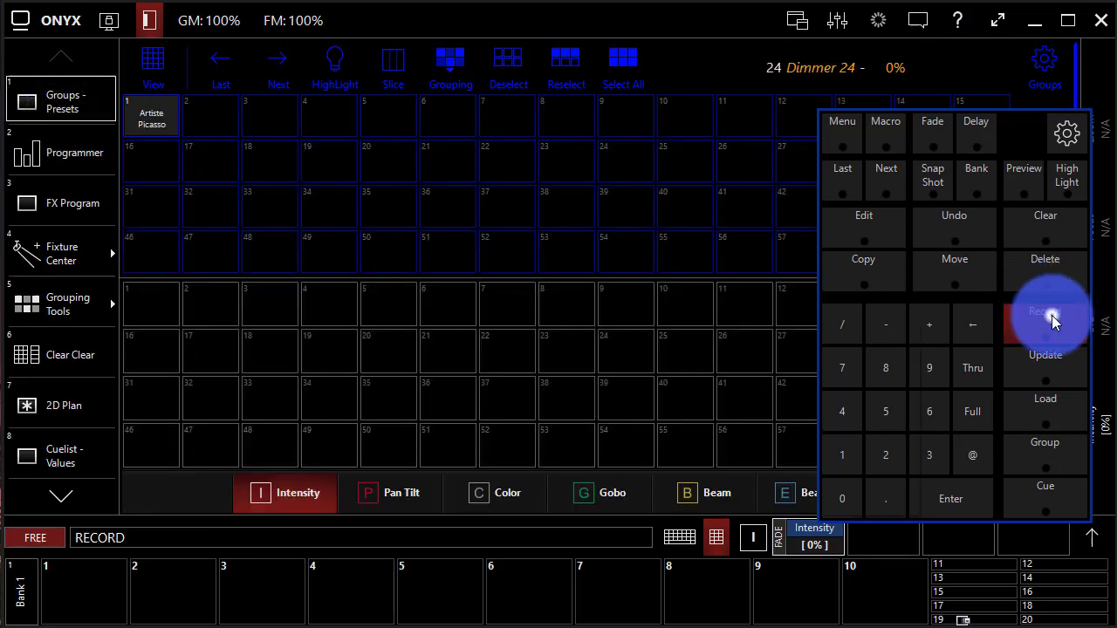
pyautogui.click(210, 119)
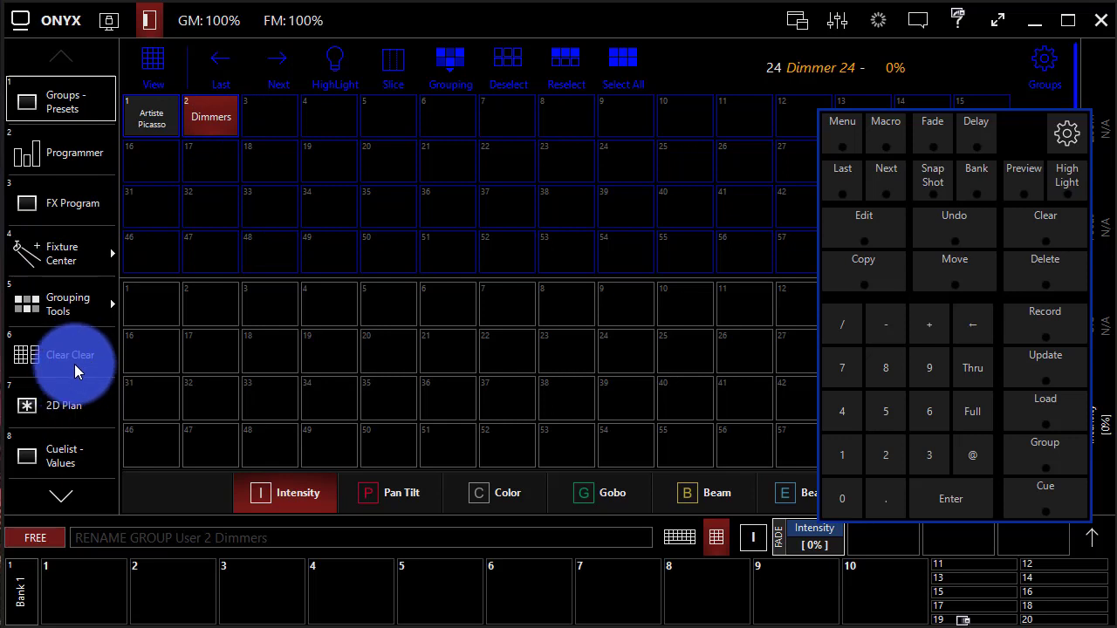
pyautogui.click(63, 404)
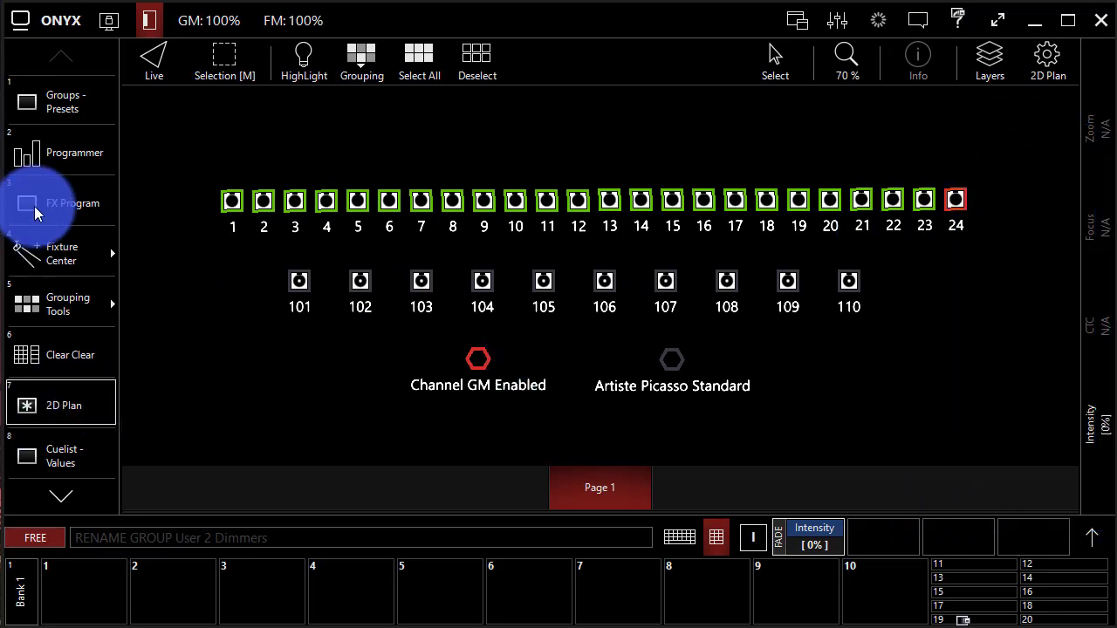
pyautogui.moveTo(362, 61)
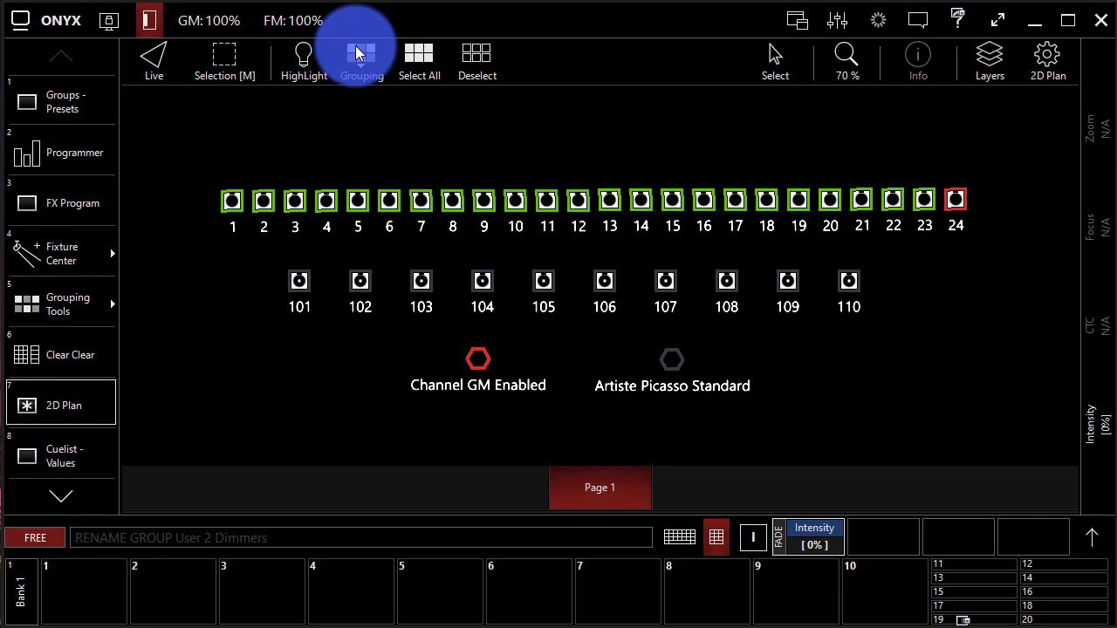
# Apply the Odd grouping mask so only every other of the 24 dimmers stays selected.
pyautogui.click(361, 61)
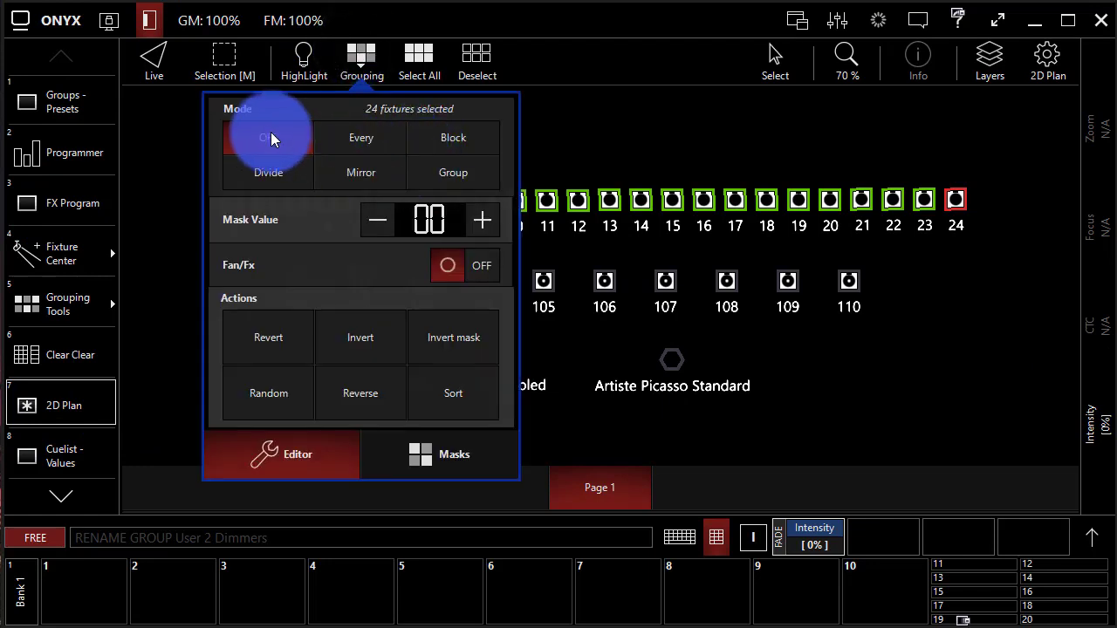
pyautogui.click(360, 136)
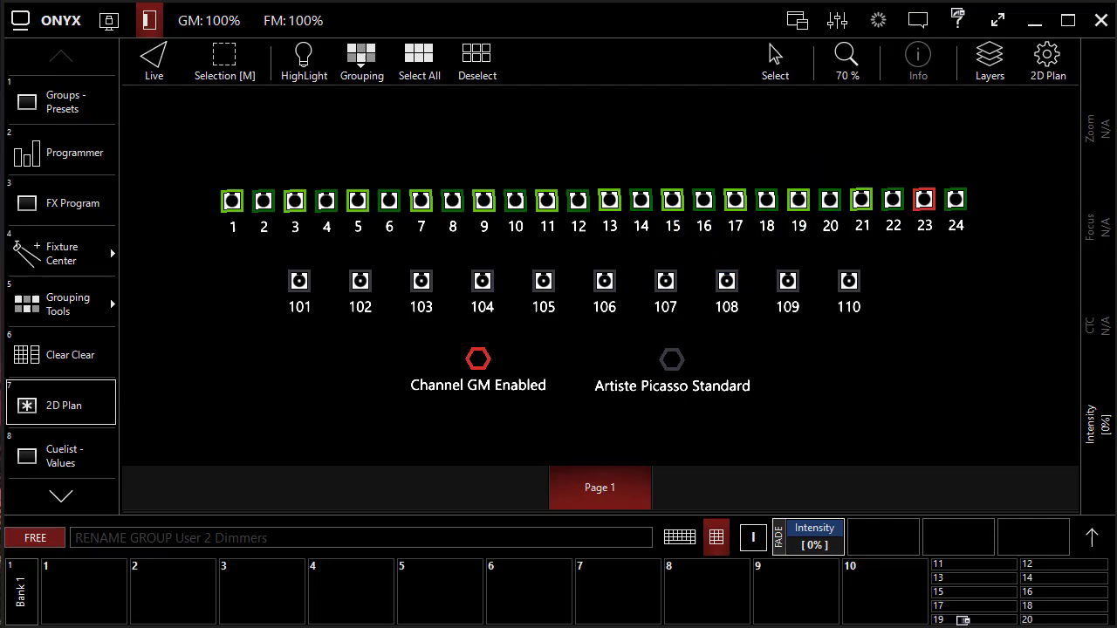
# Store the alternating dimmers in group slot 3 and name it 'Half Dimmers'.
pyautogui.click(62, 101)
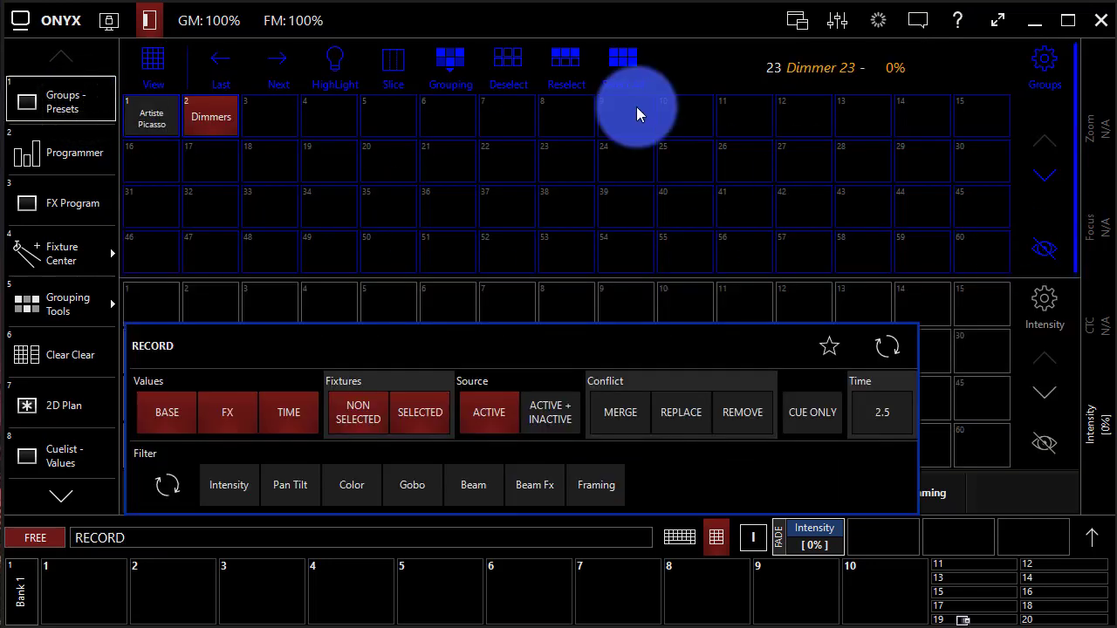
pyautogui.click(270, 117)
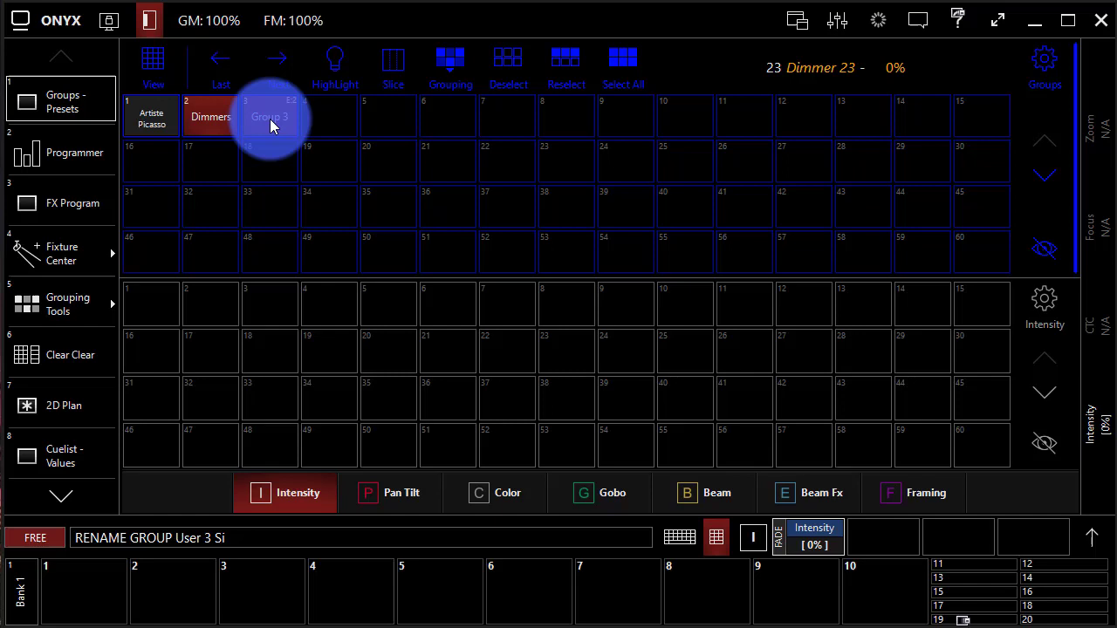
pyautogui.write('Half')
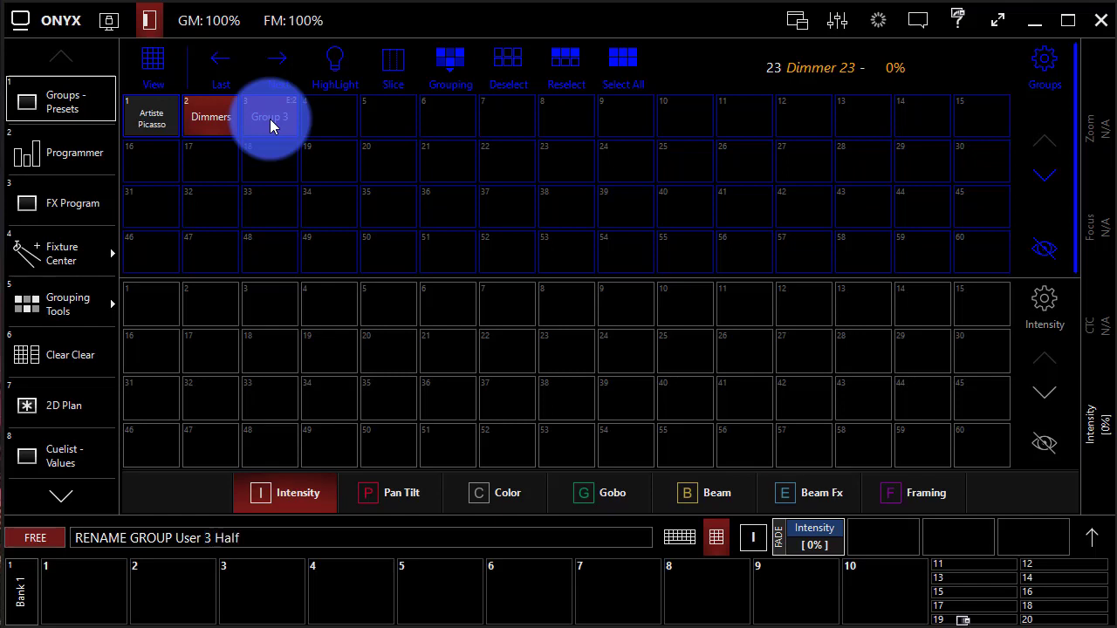
pyautogui.write('Dimmers')
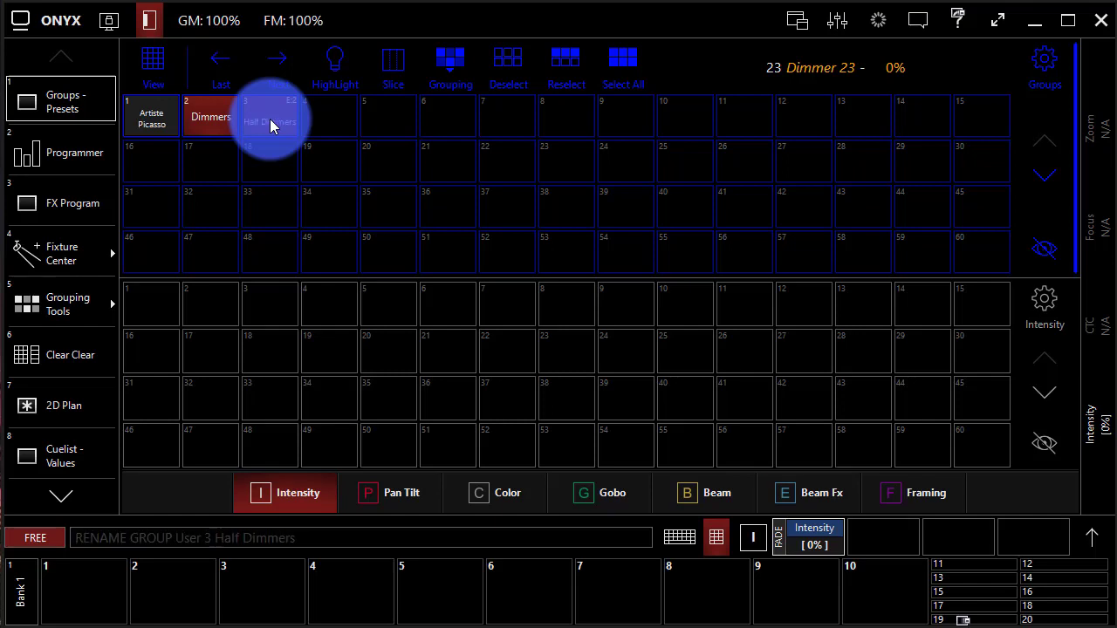
pyautogui.moveTo(305, 108)
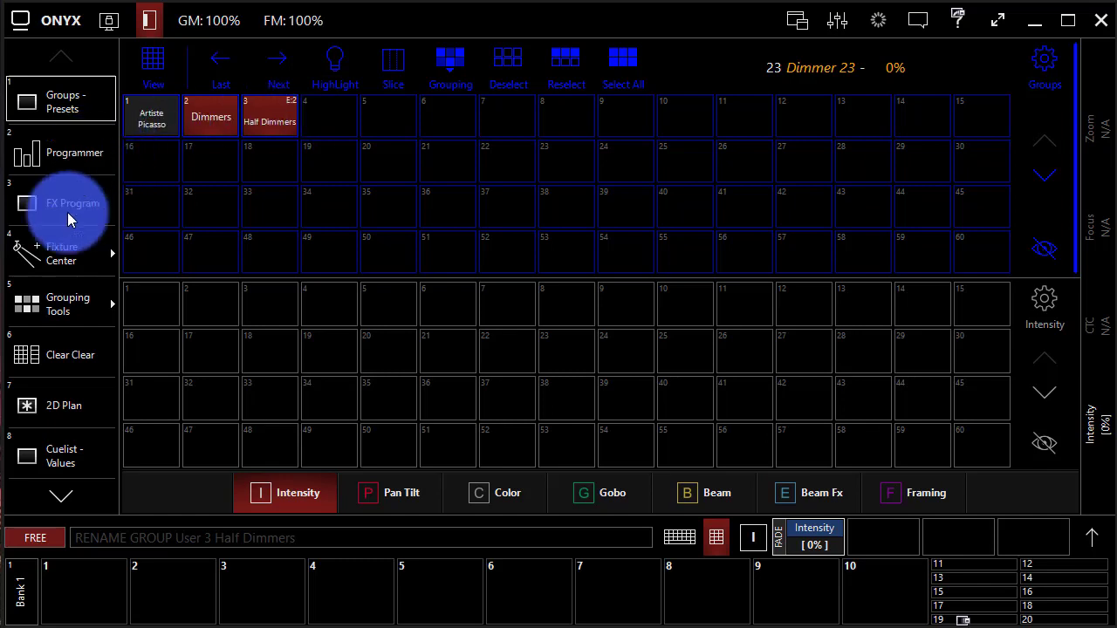
# On the 2D Plan, fade the 24 selected dimmers' intensity up to 100% and back down to 0%.
pyautogui.click(61, 405)
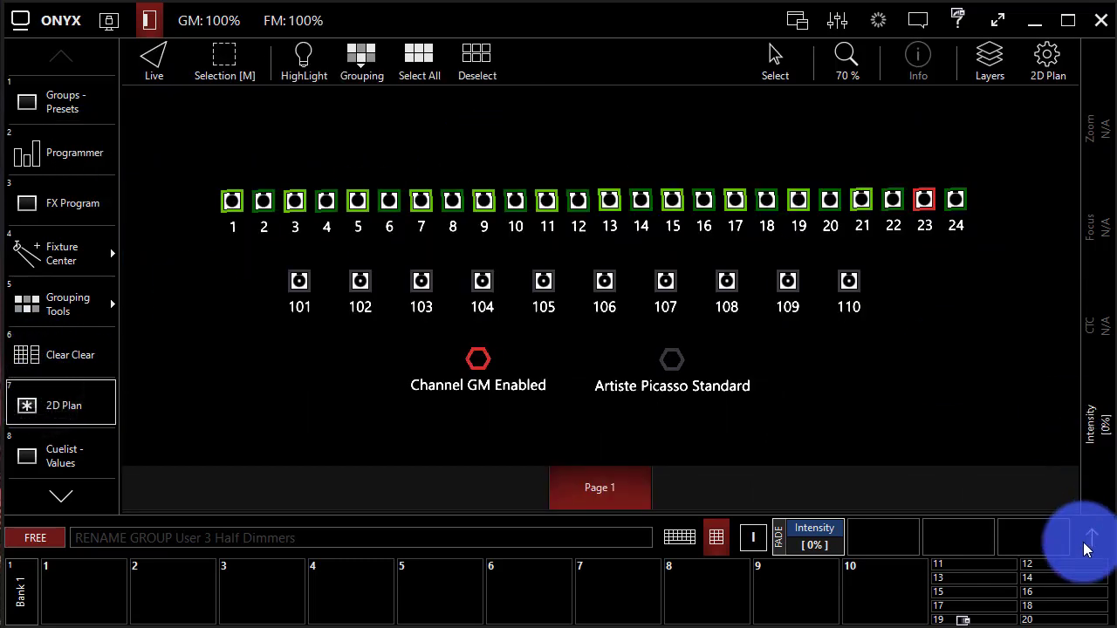
pyautogui.moveTo(1033, 534)
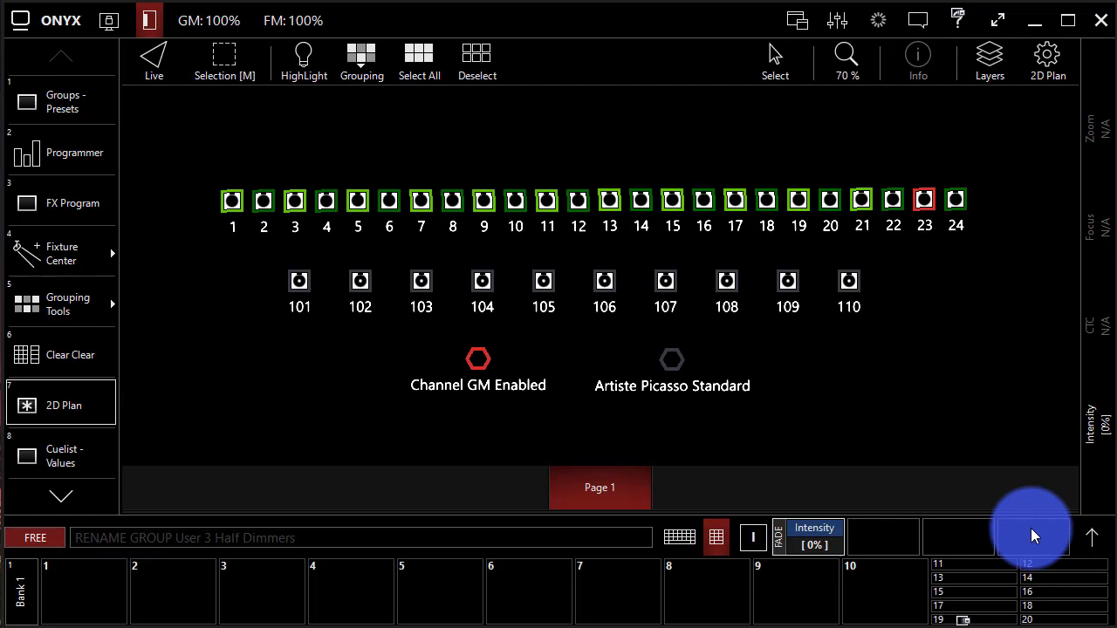
pyautogui.click(1033, 533)
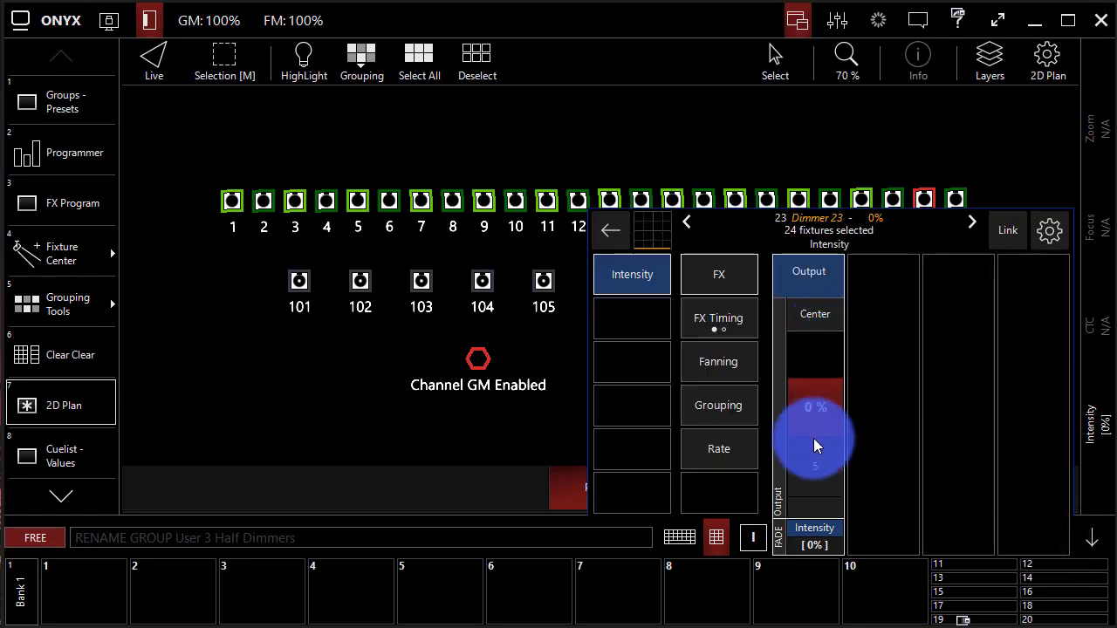
pyautogui.moveTo(817, 445); pyautogui.dragTo(816, 407)
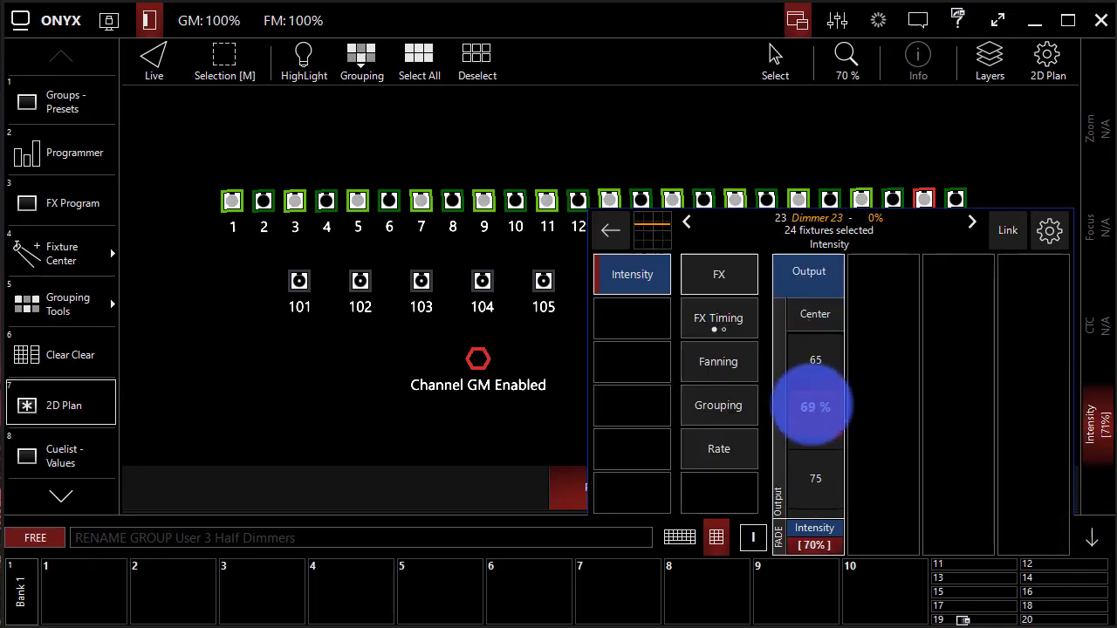
pyautogui.moveTo(813, 406); pyautogui.dragTo(813, 349)
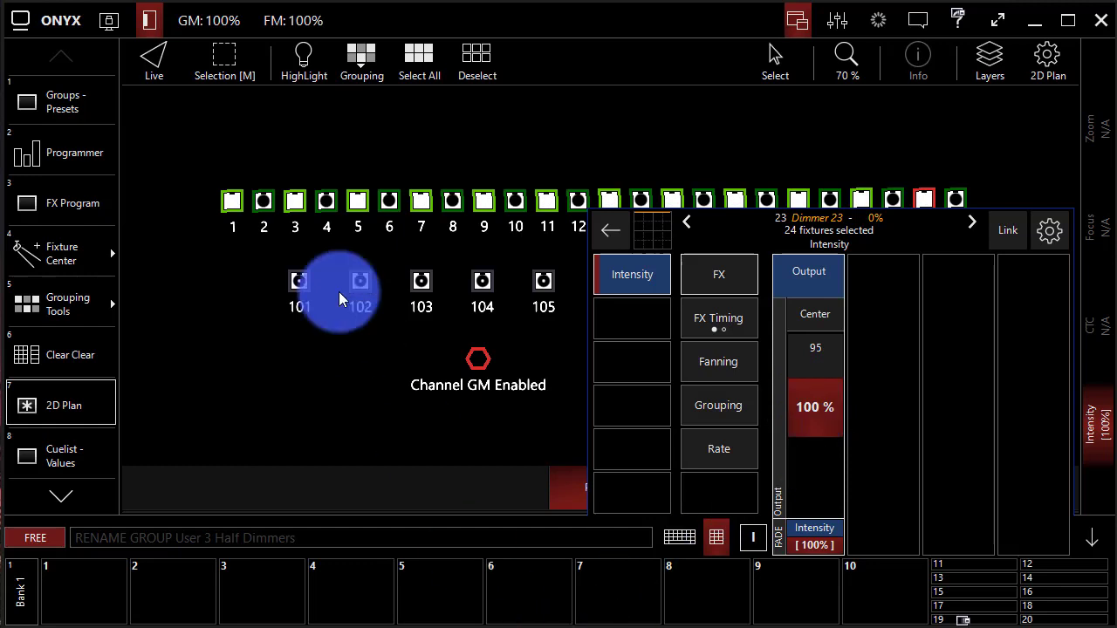
pyautogui.moveTo(232, 202)
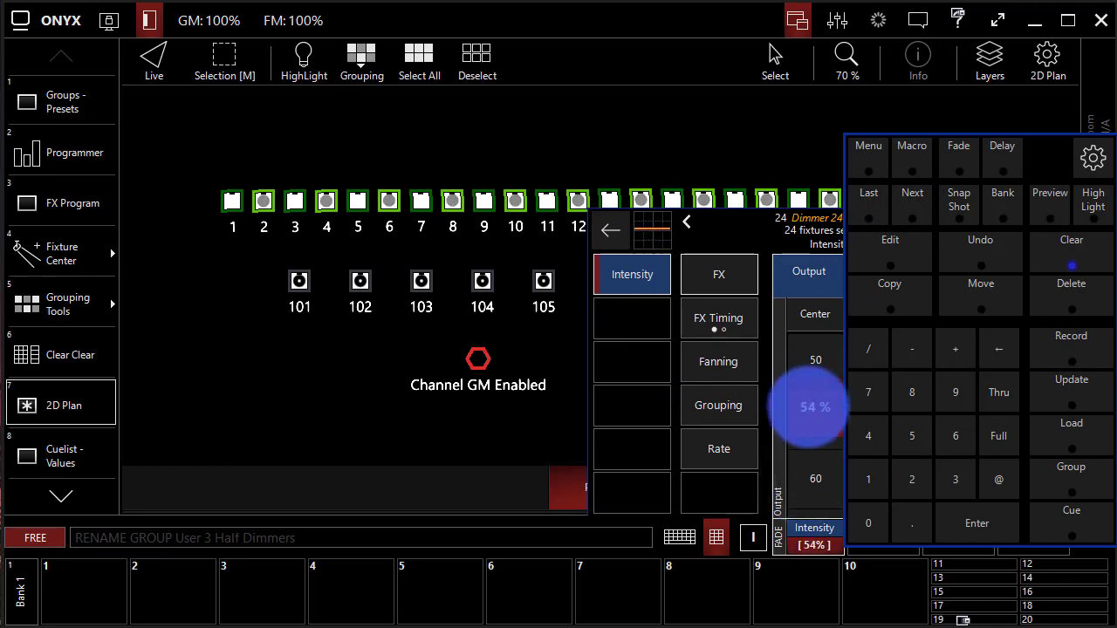
pyautogui.moveTo(817, 406); pyautogui.dragTo(817, 471)
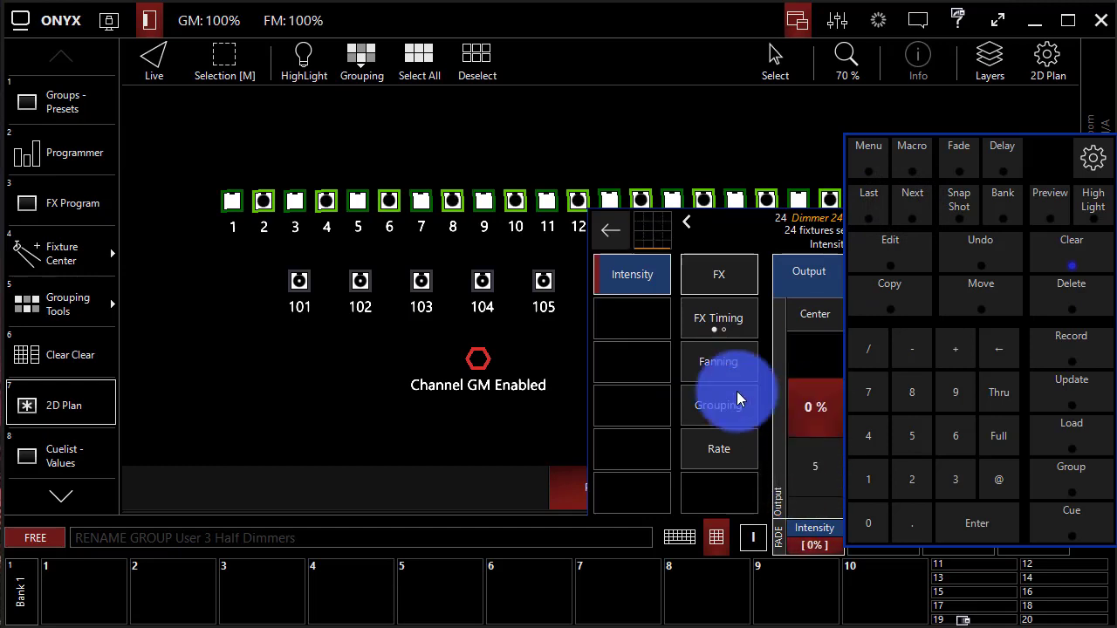
pyautogui.moveTo(1071, 253)
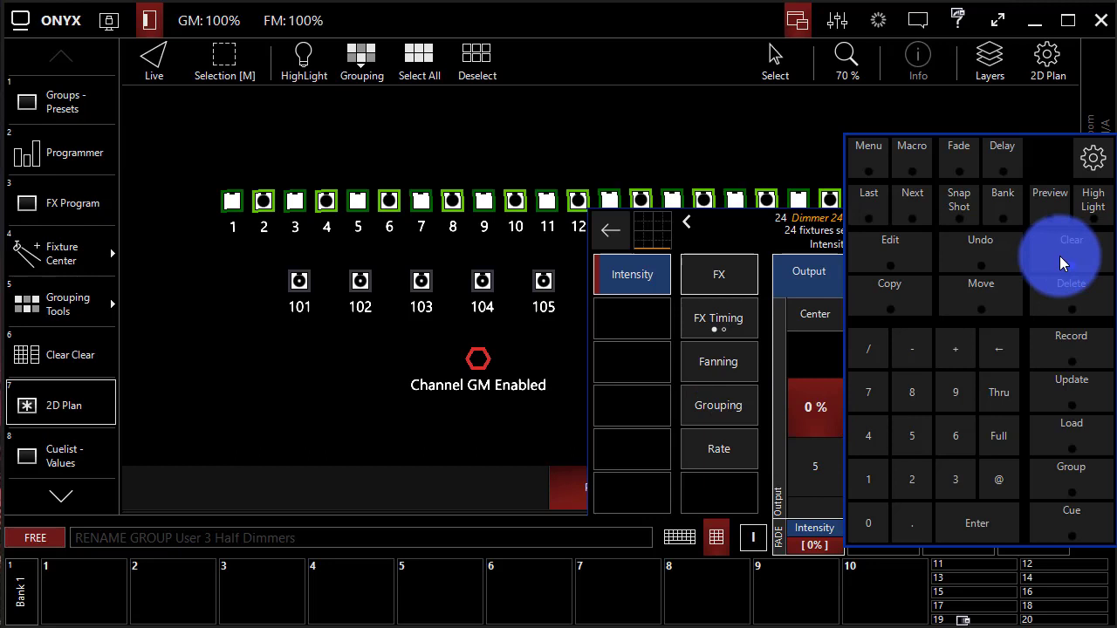
# Clear the programmer so nothing stays selected, then open and dismiss the Grouping popup.
pyautogui.click(1071, 253)
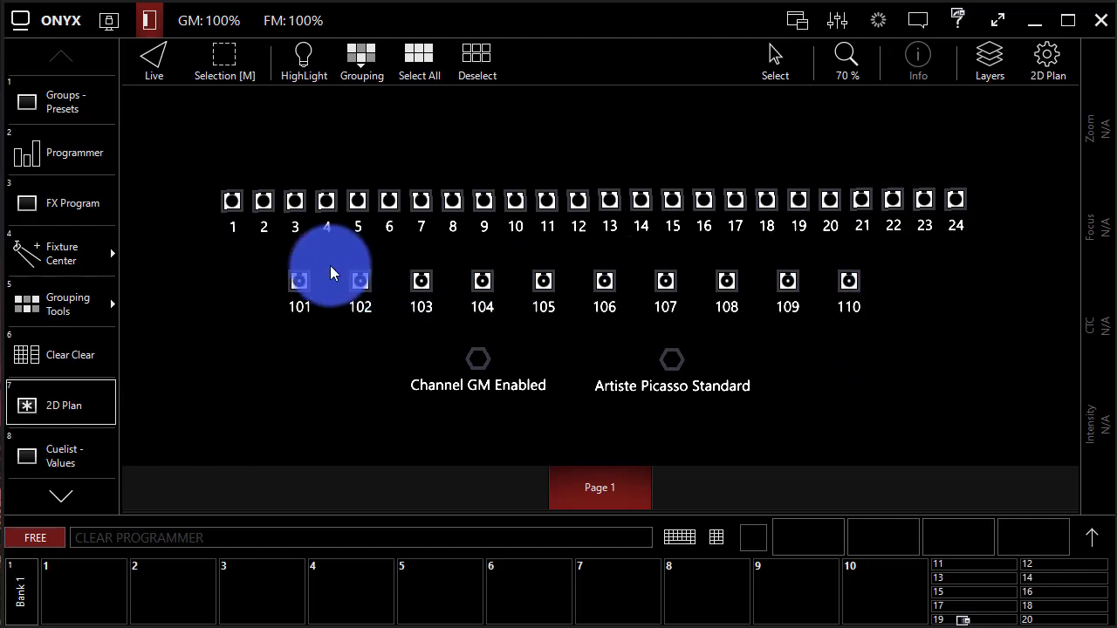
pyautogui.moveTo(801, 164)
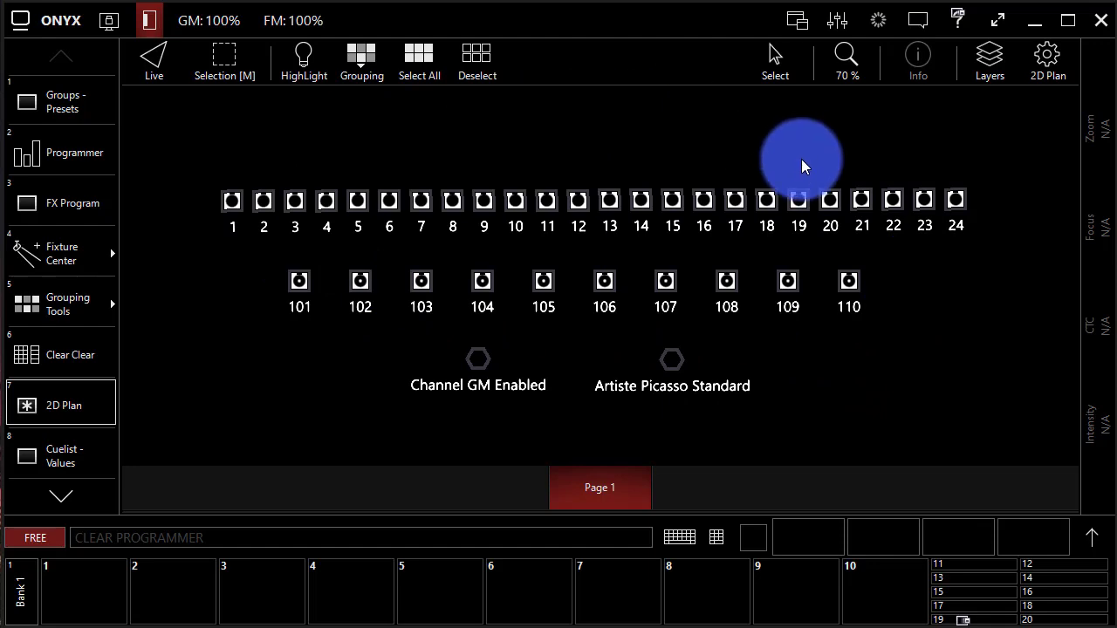
pyautogui.moveTo(753, 160)
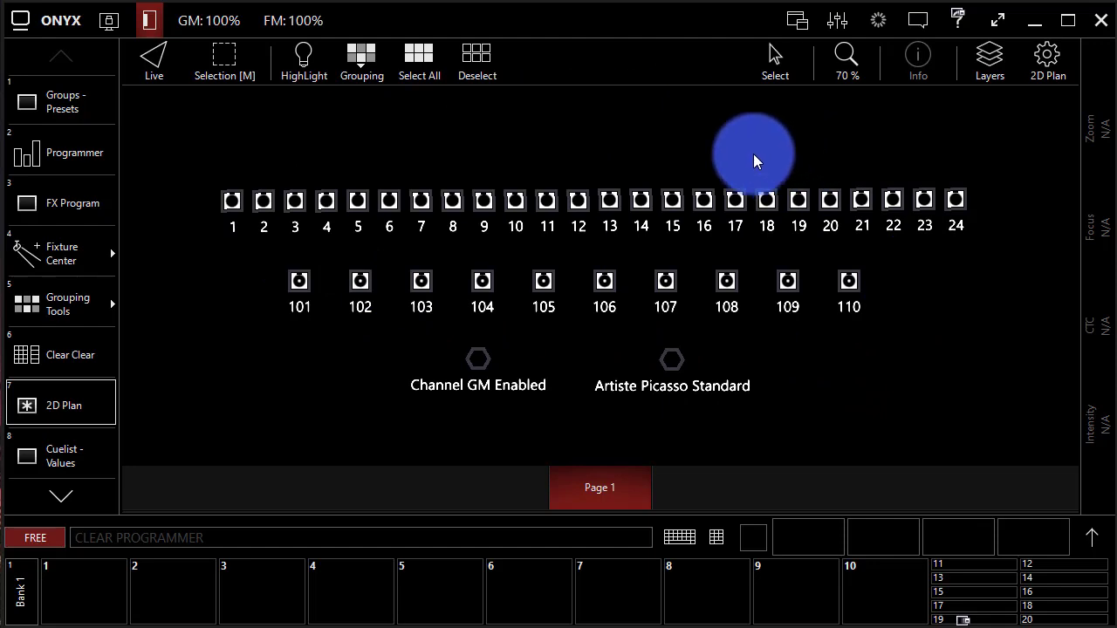
pyautogui.click(311, 201)
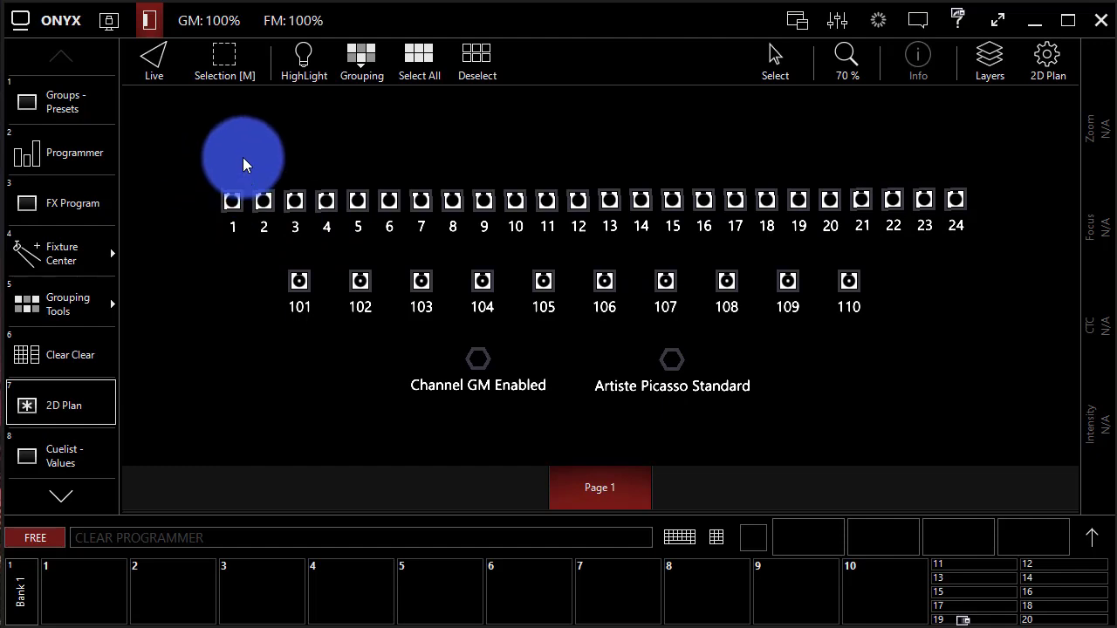
pyautogui.click(361, 61)
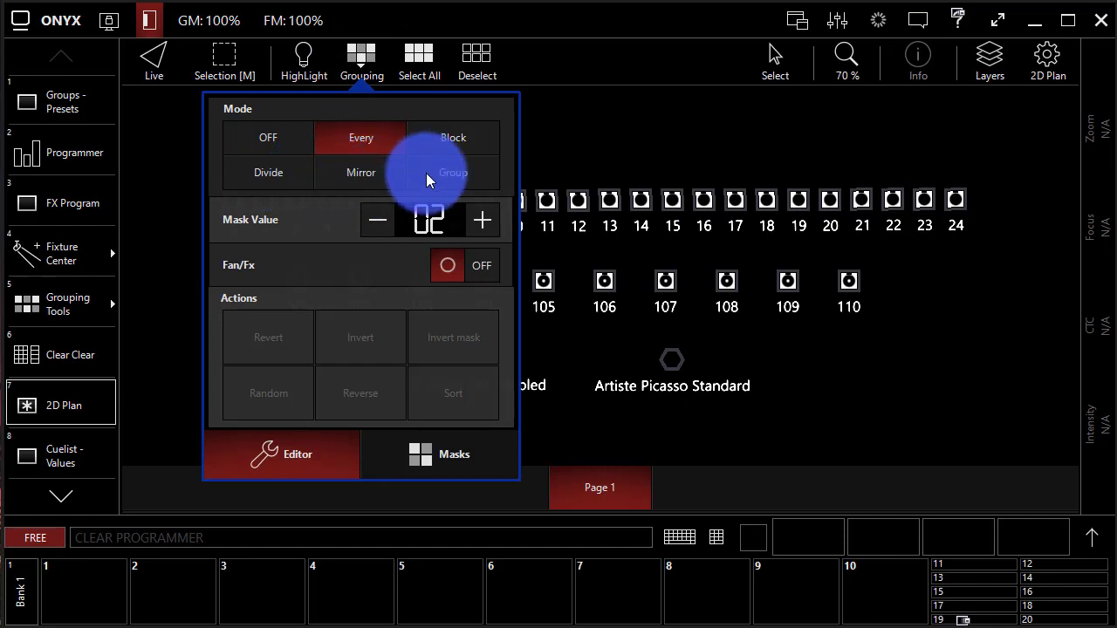
pyautogui.click(361, 61)
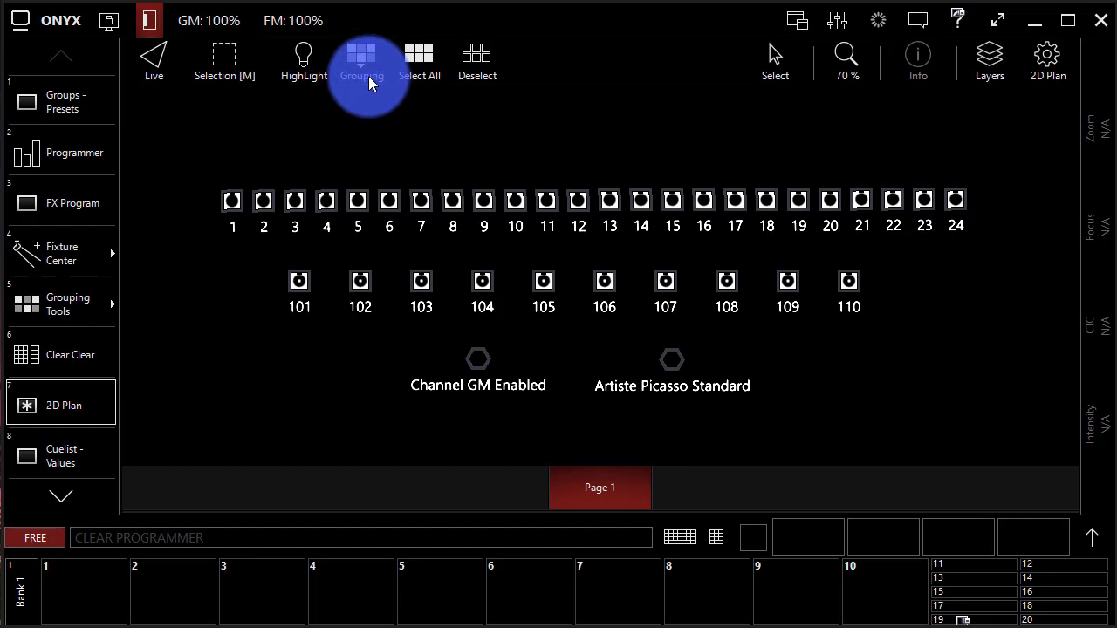
# From the Groups window keypad, move the Artiste Picasso group from slot 1 to slot 46.
pyautogui.click(61, 102)
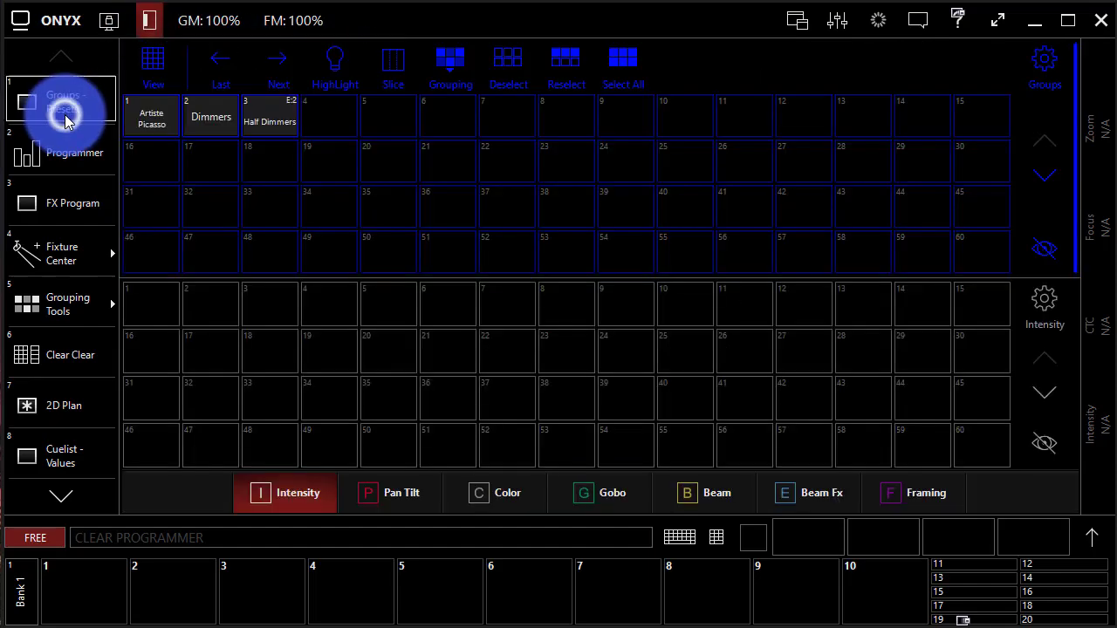
pyautogui.moveTo(210, 115)
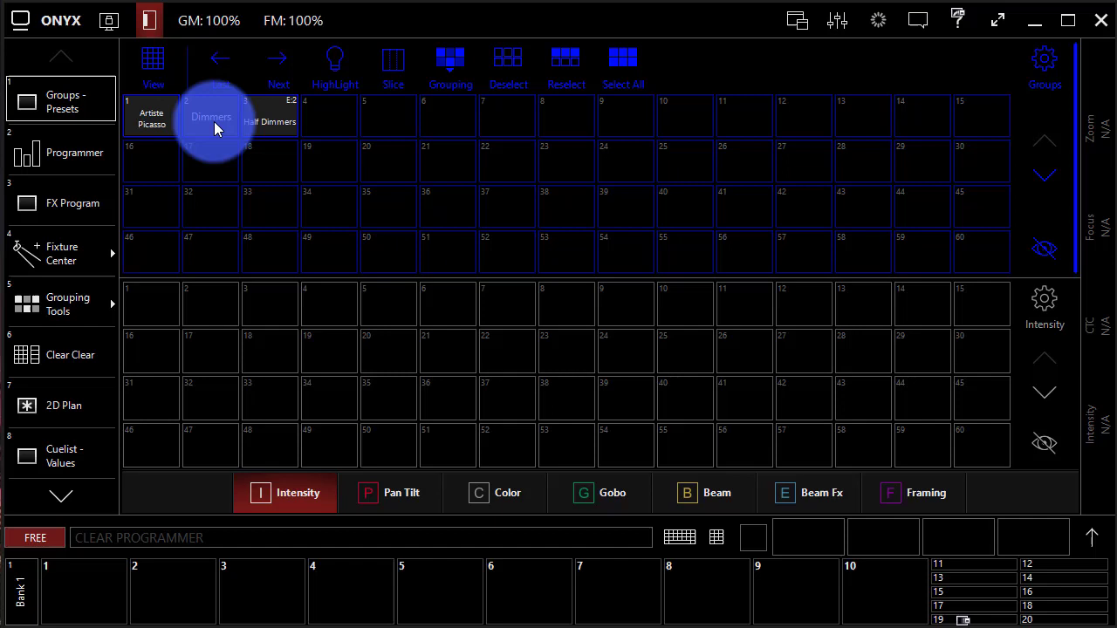
pyautogui.moveTo(656, 426)
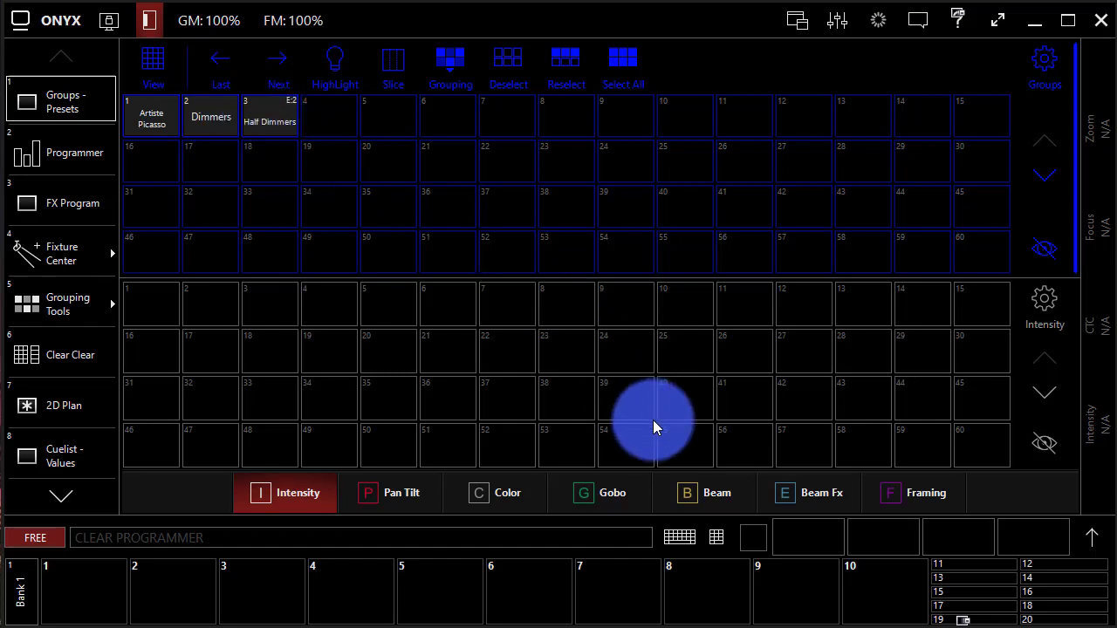
pyautogui.moveTo(869, 614)
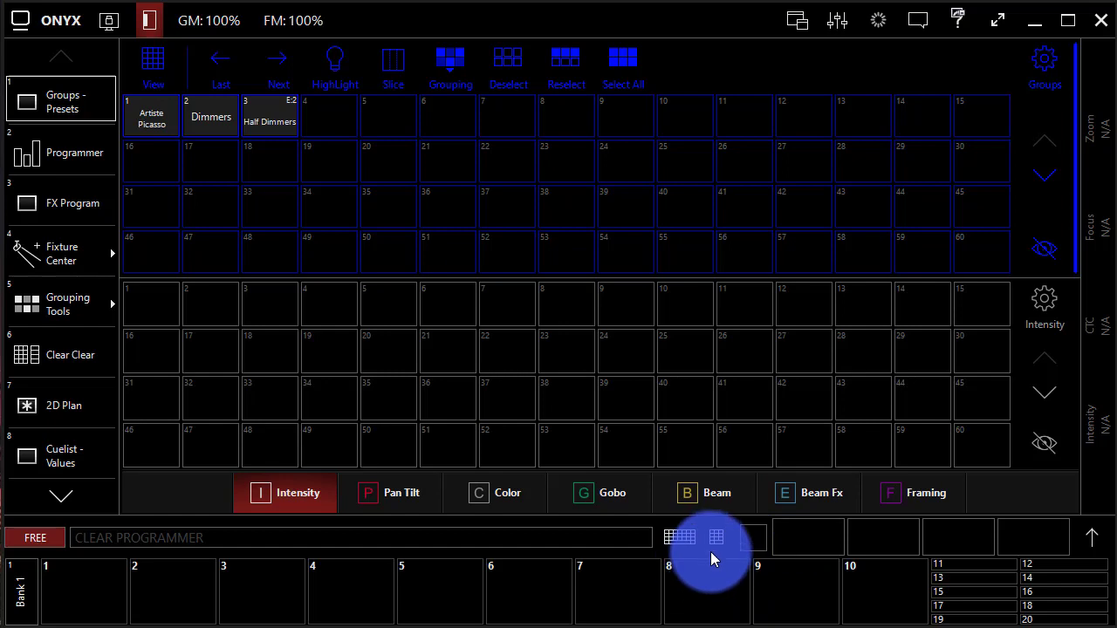
pyautogui.click(715, 538)
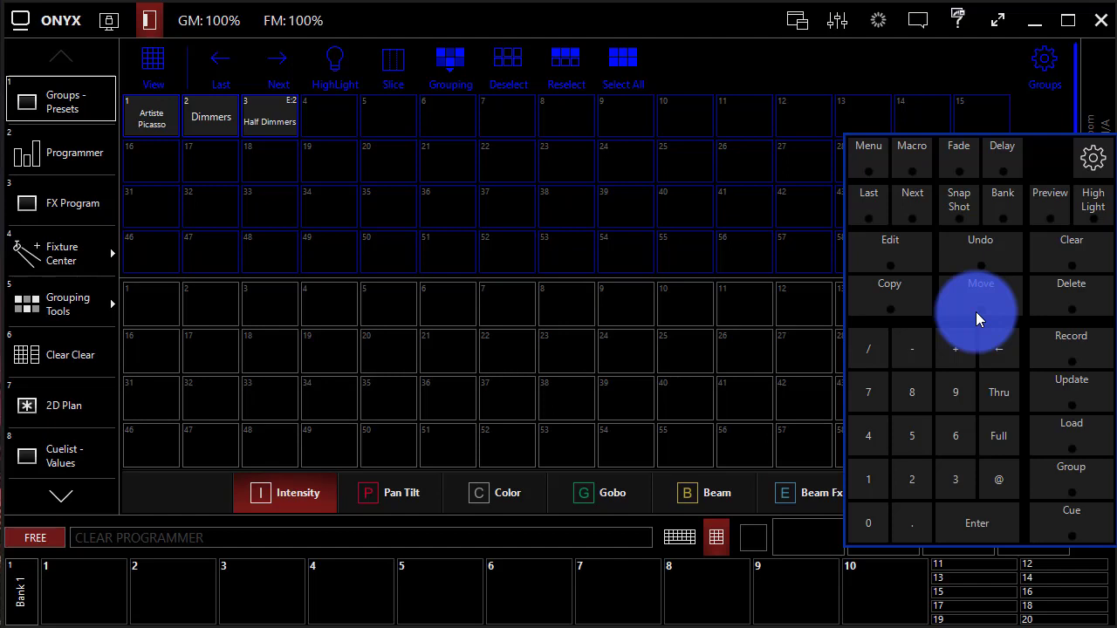
pyautogui.click(980, 282)
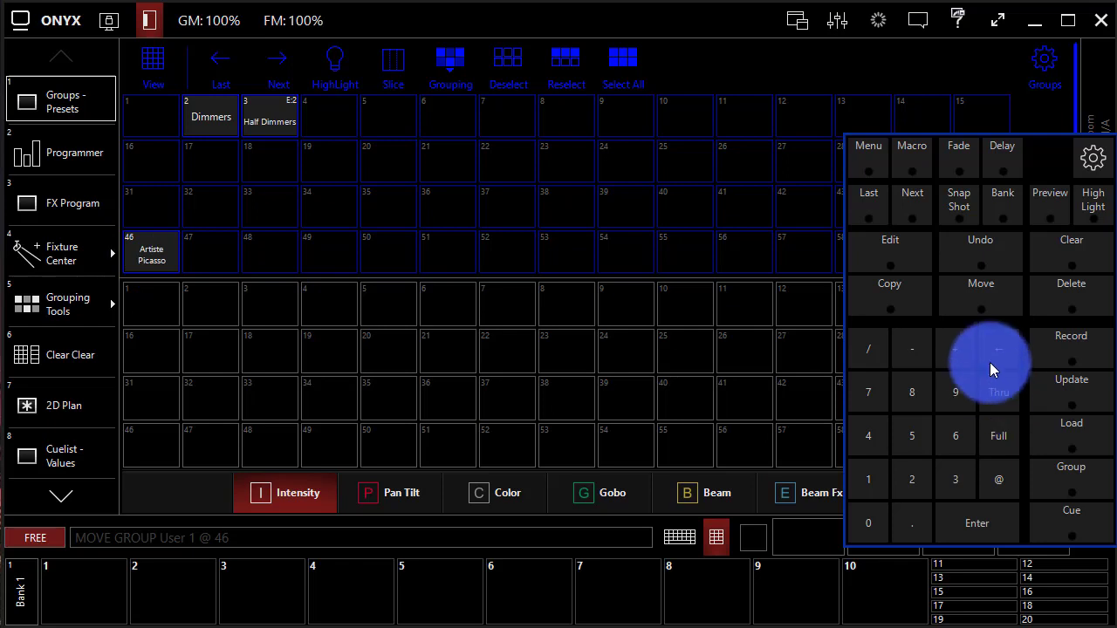
# Copy Artiste Picasso from slot 46 back to slot 1, then delete the slot 46 group with confirmation.
pyautogui.click(889, 283)
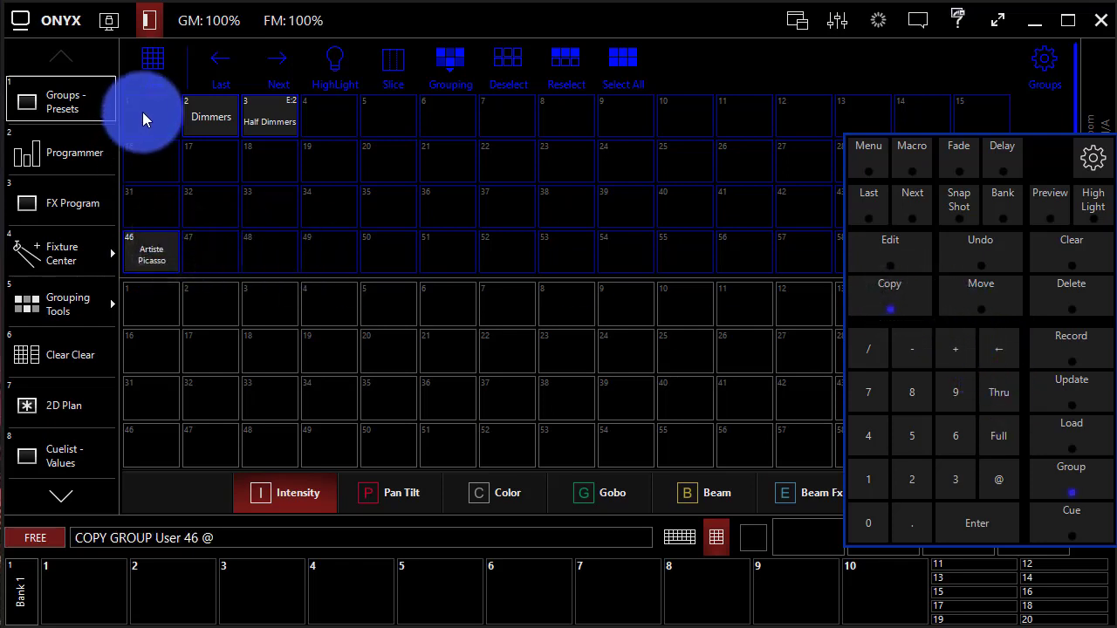
pyautogui.click(150, 115)
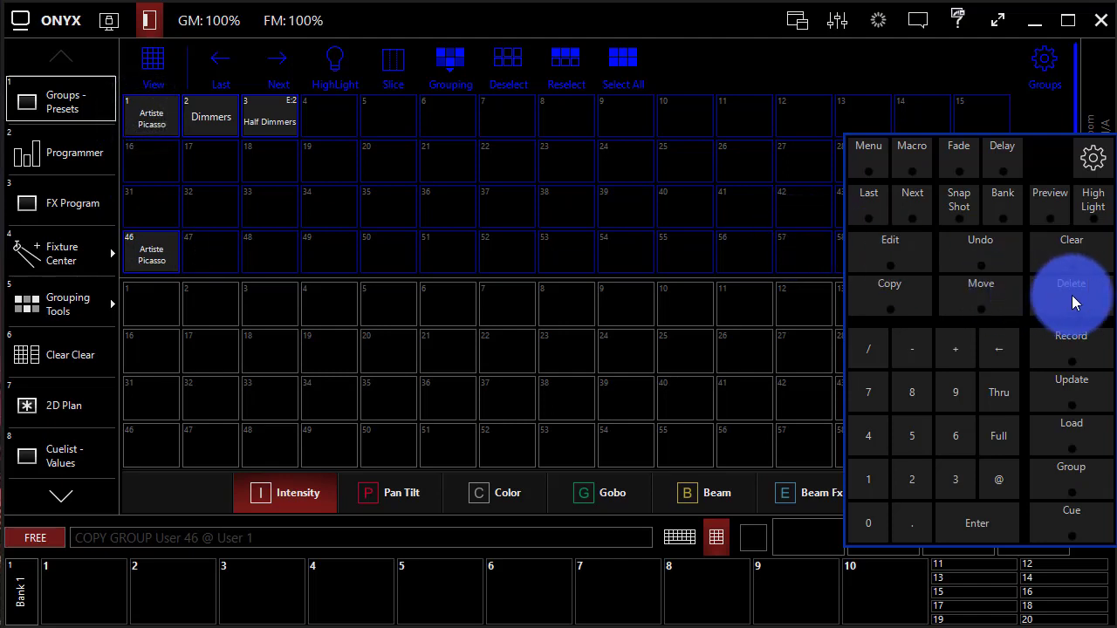
pyautogui.click(1071, 282)
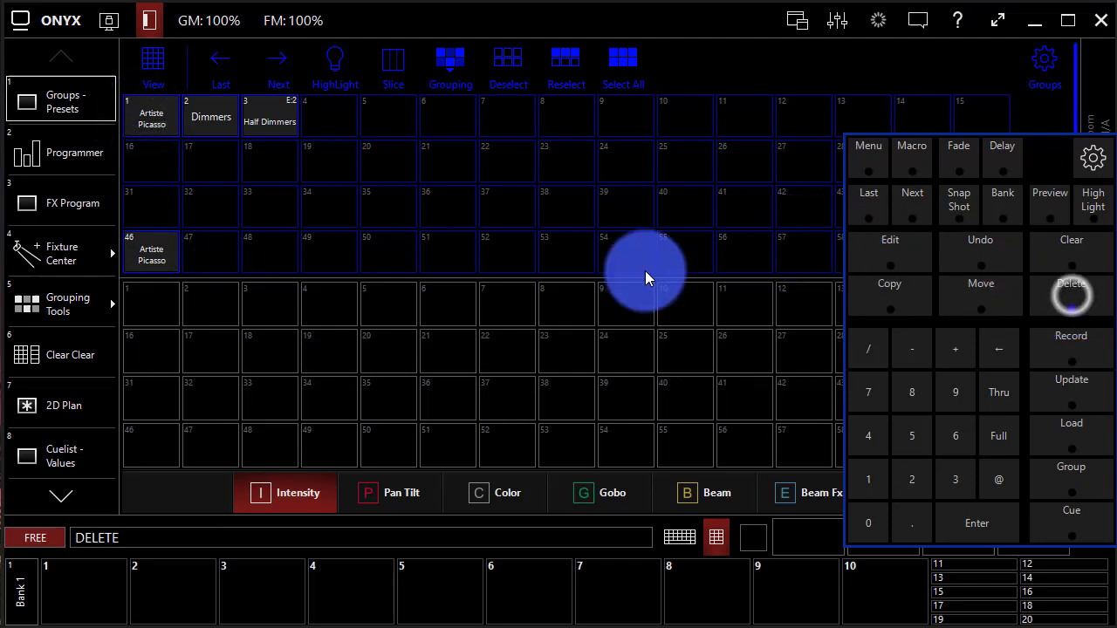
pyautogui.click(151, 253)
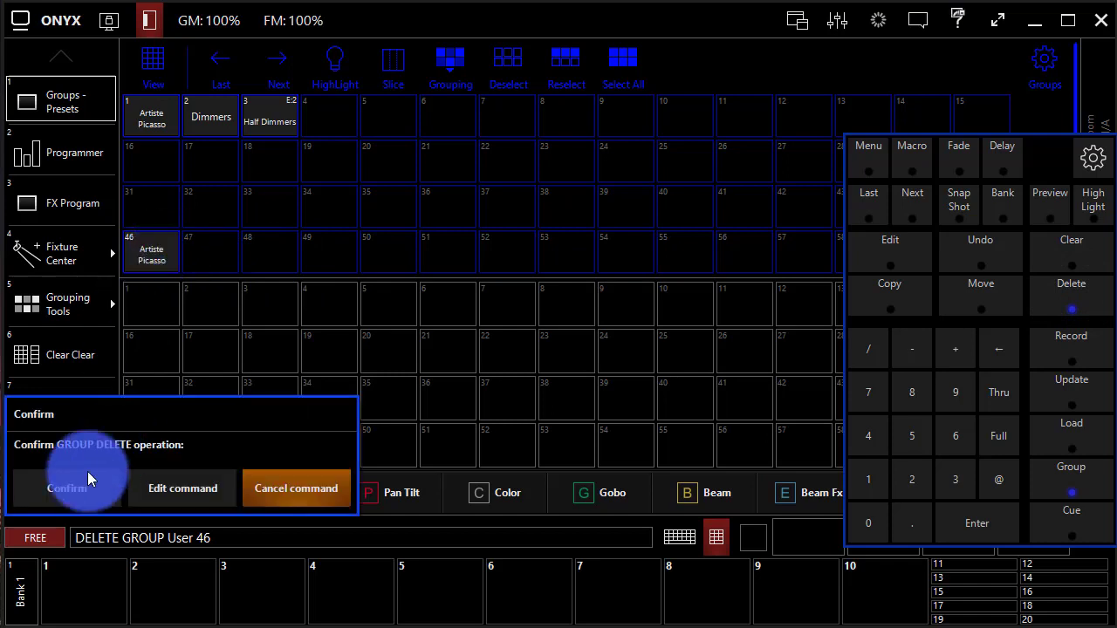
pyautogui.click(67, 489)
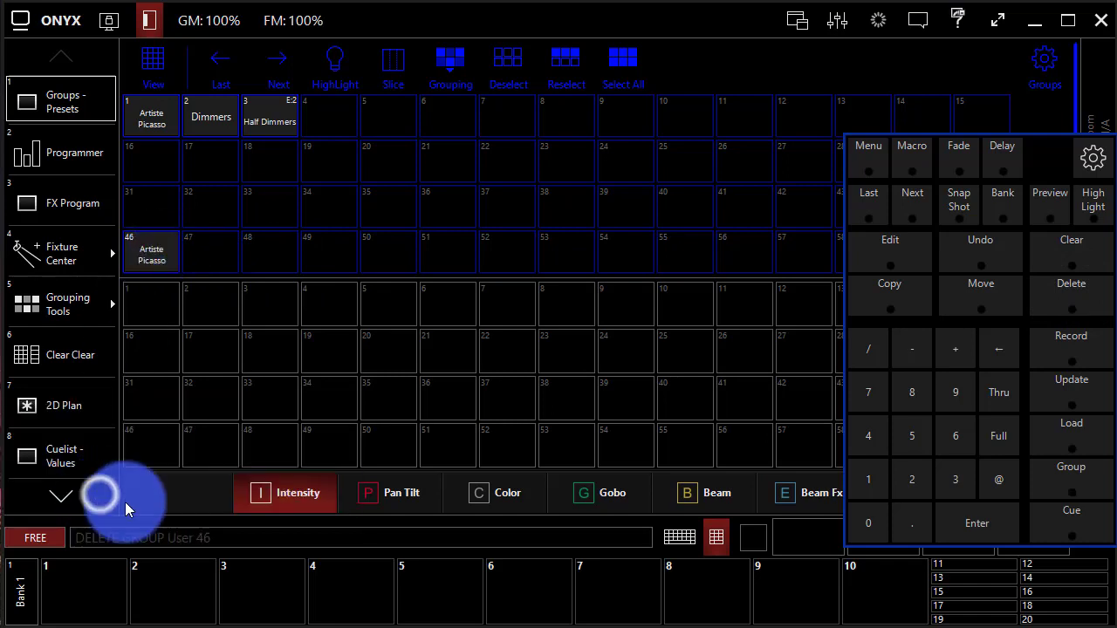
pyautogui.click(150, 251)
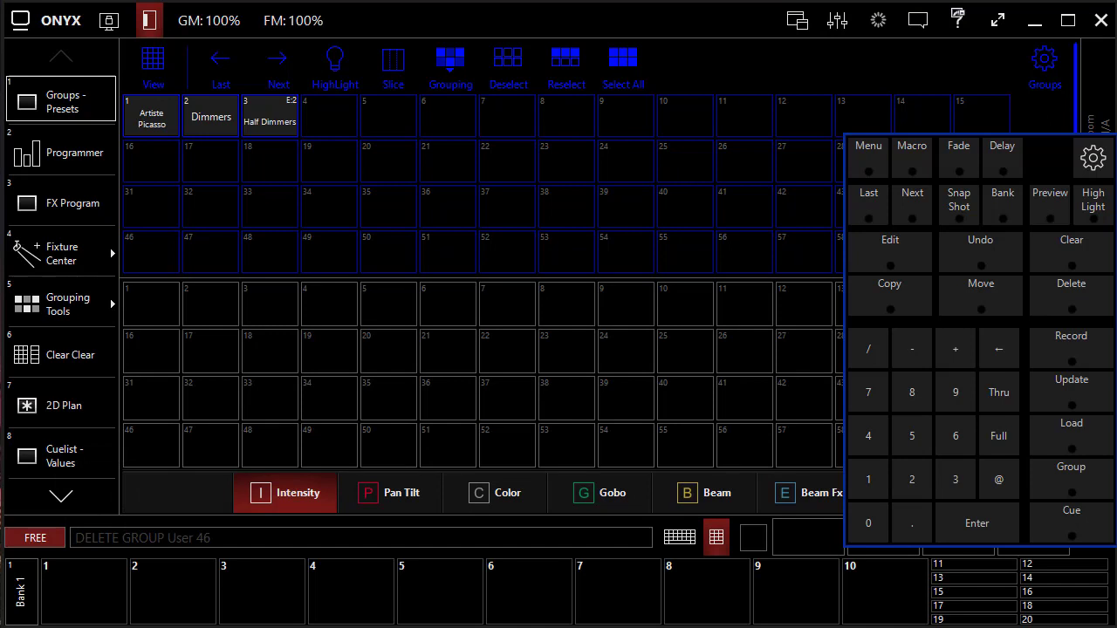